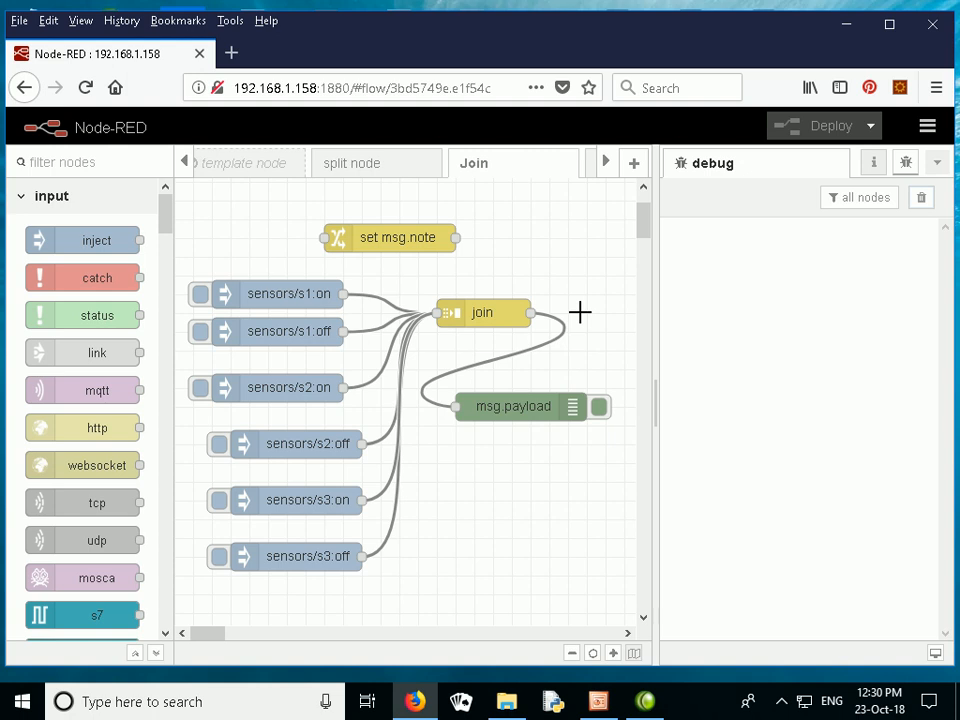
mouse_move(272, 289)
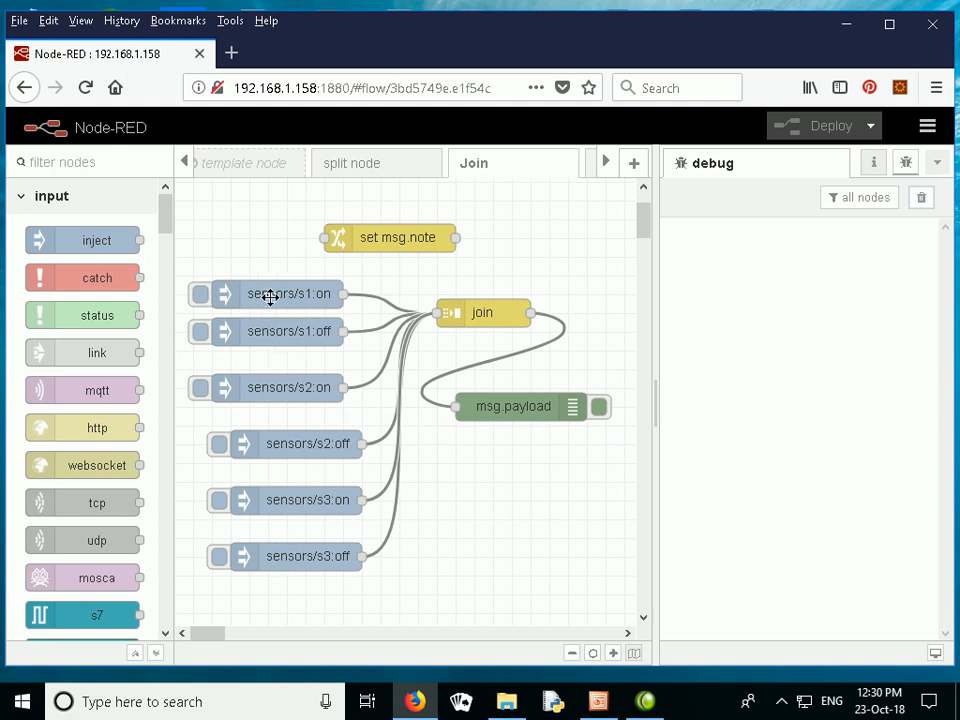
mouse_move(306, 314)
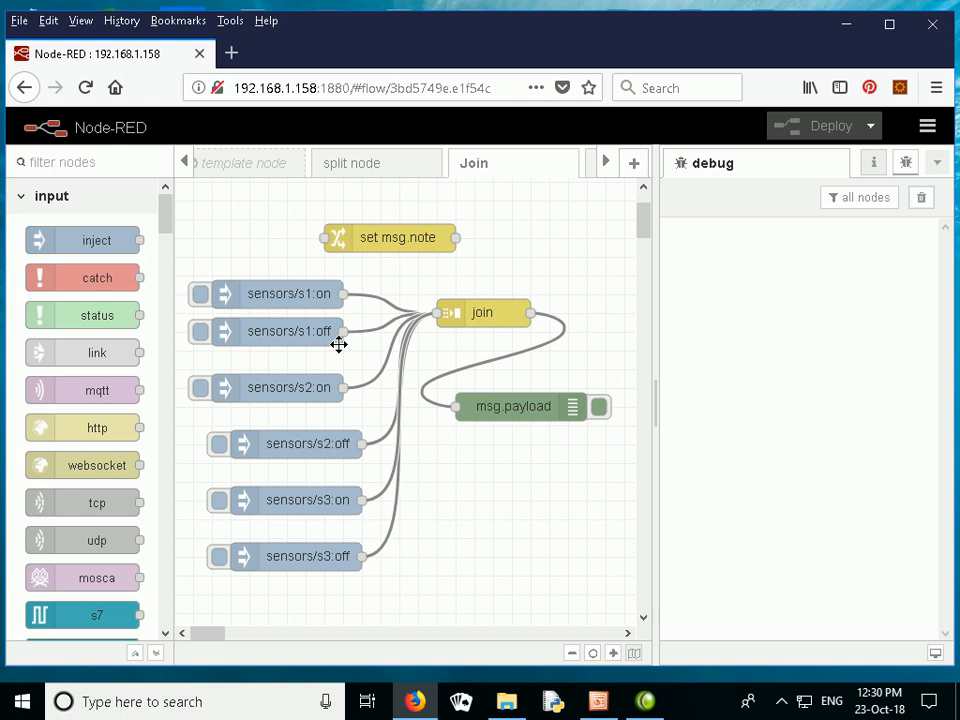
mouse_move(328, 413)
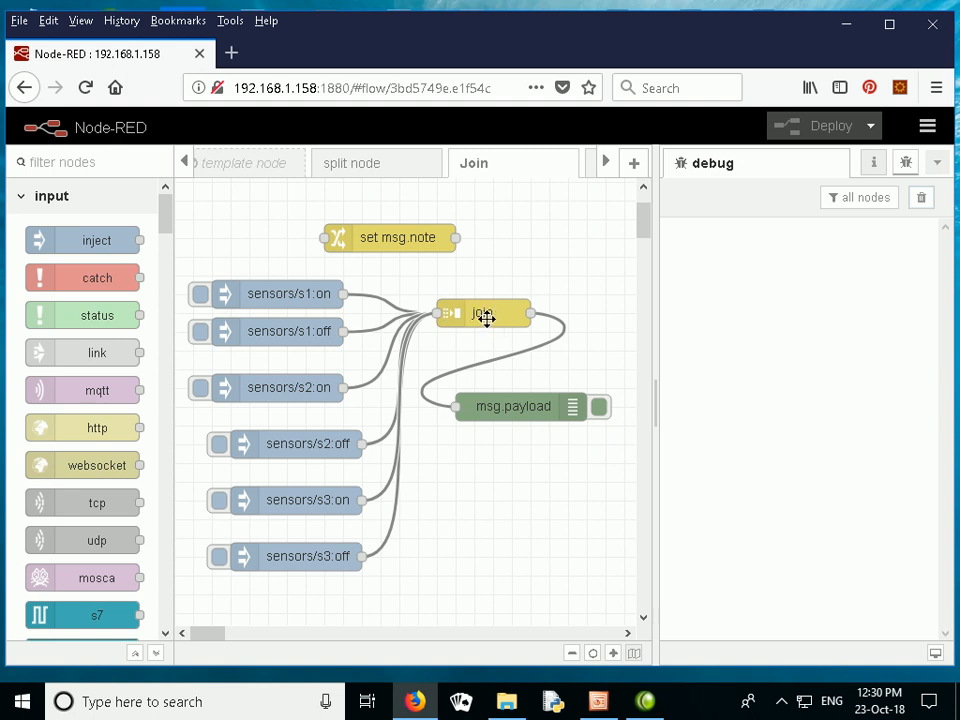
mouse_move(519, 412)
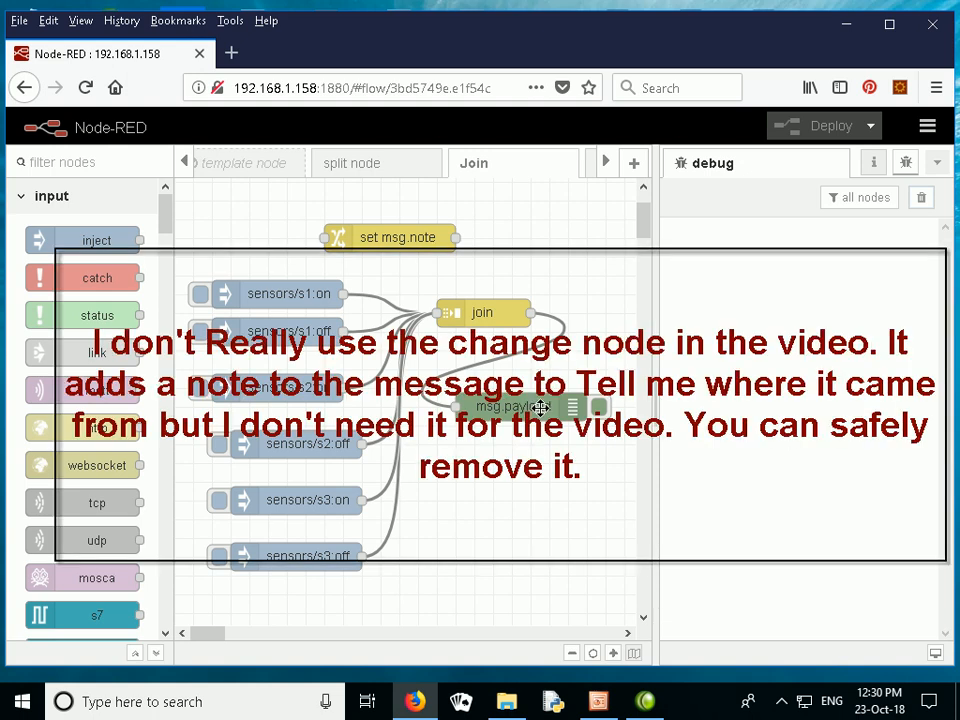
Reposition the set msg.note change node within the Join flow canvas.
drag(398, 237, 398, 219)
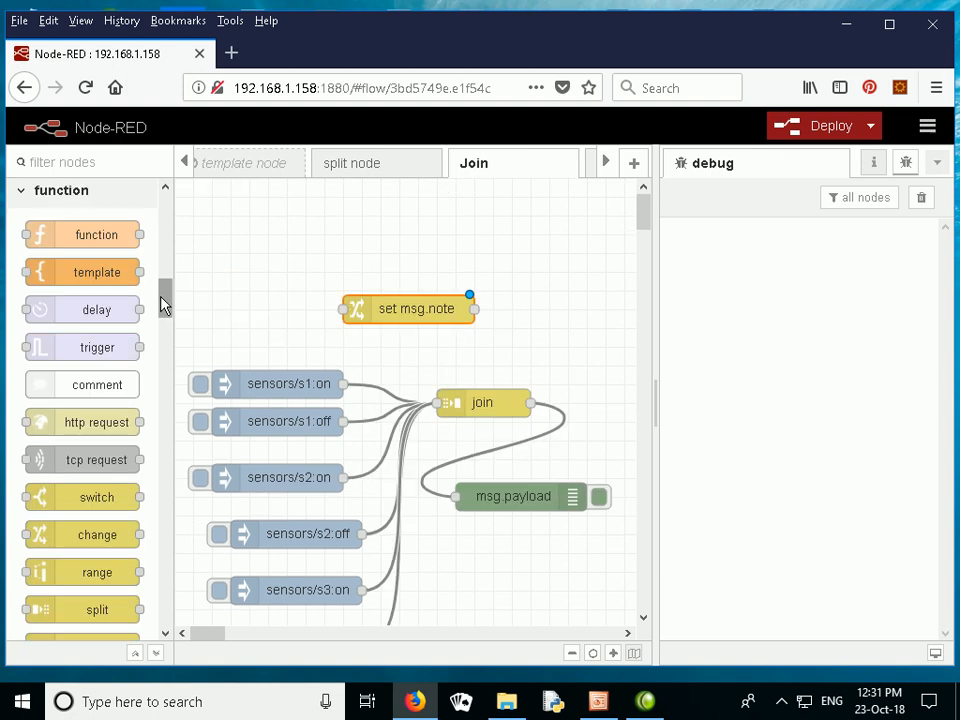
Select the join node and read its help on automatic, manual and reduce modes.
scroll(down, 3)
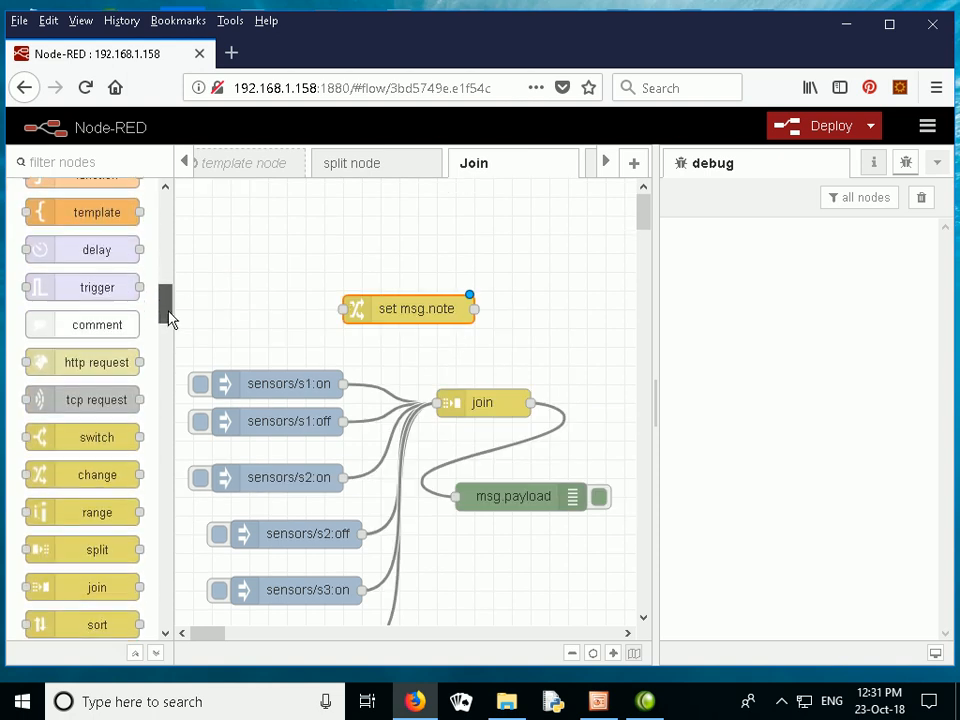
scroll(down, 3)
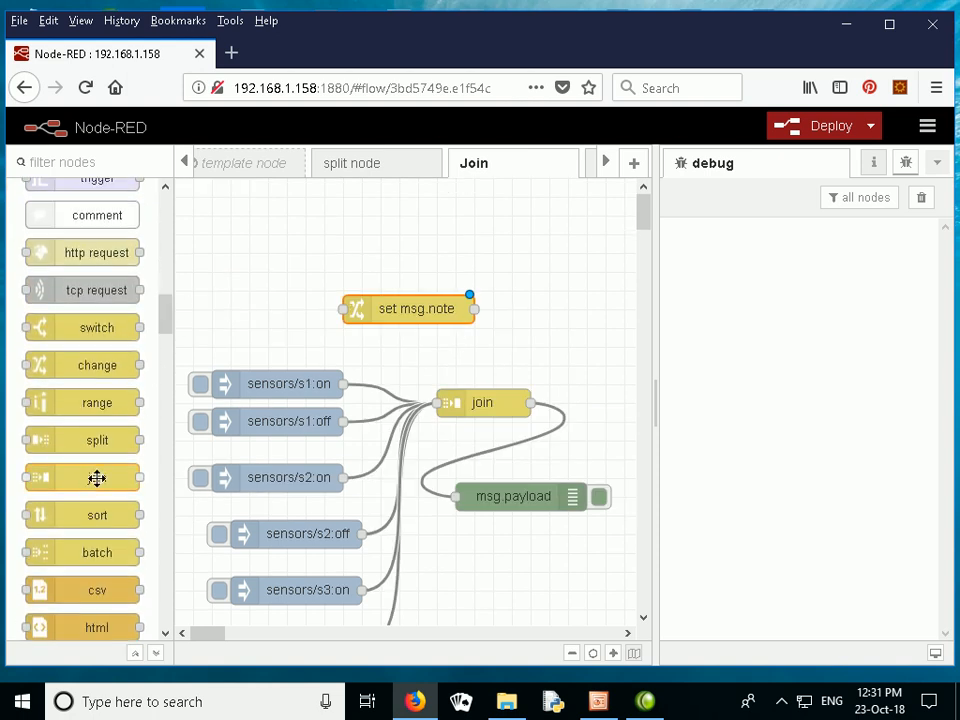
mouse_move(97, 477)
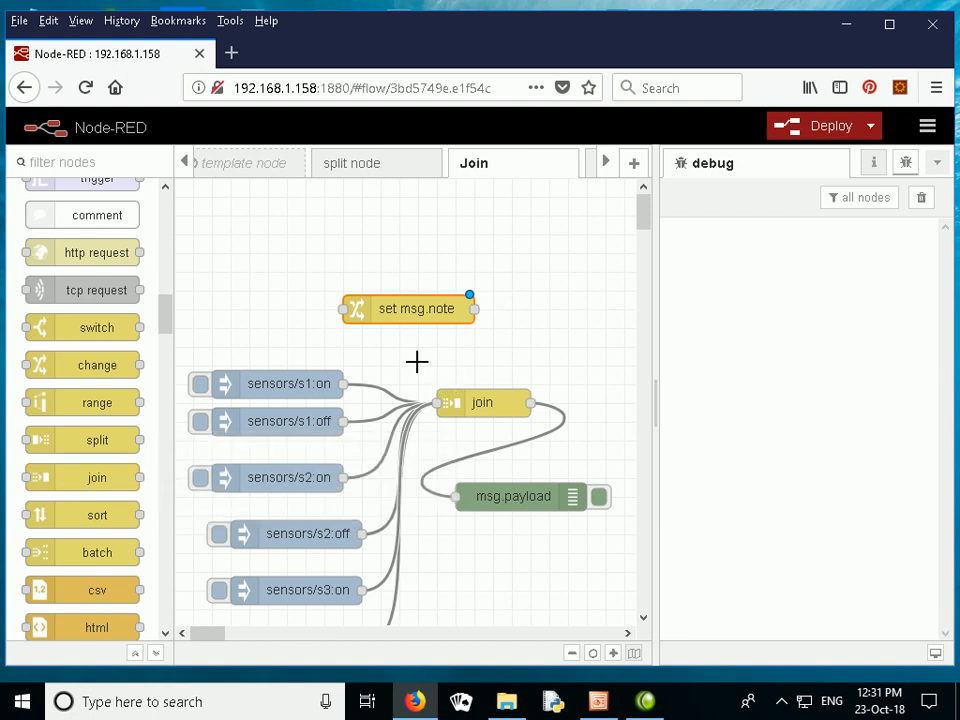
click(482, 402)
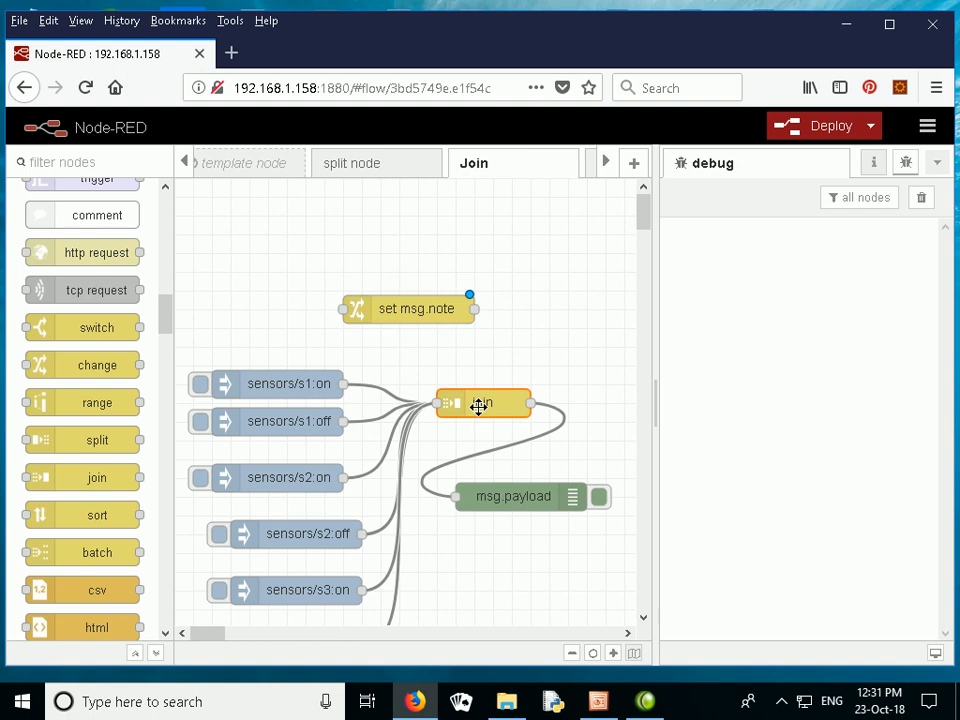
click(873, 162)
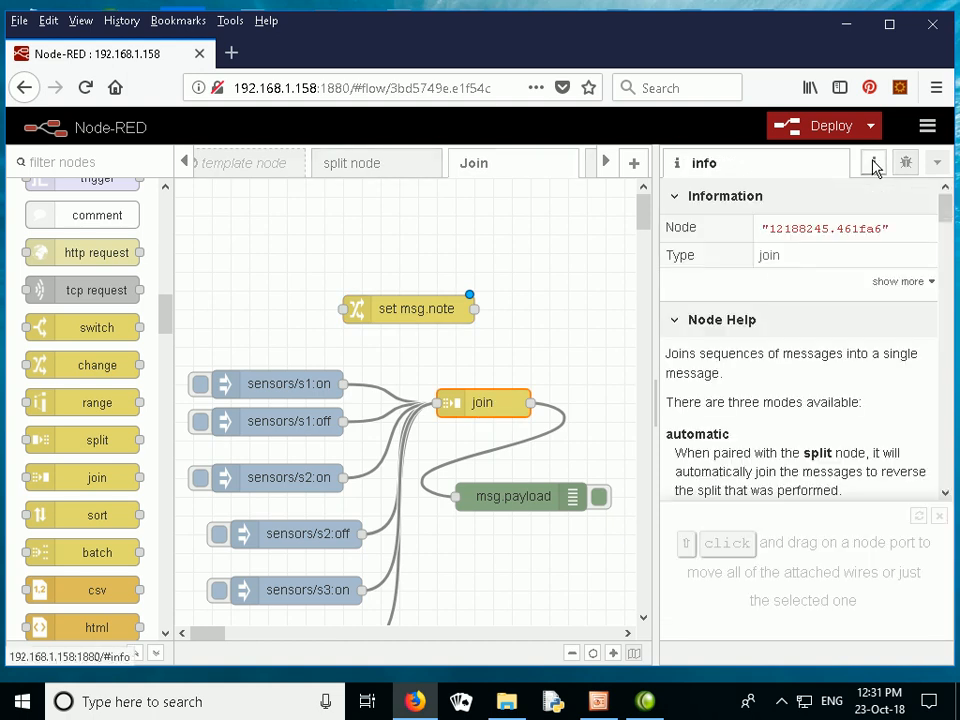
scroll(down, 3)
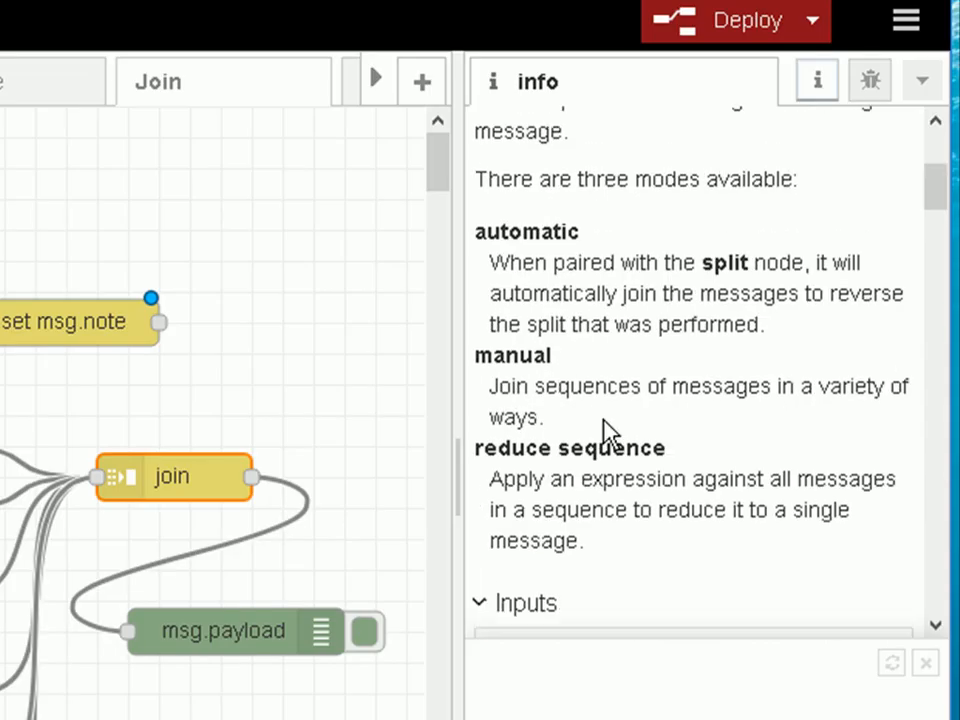
mouse_move(585, 255)
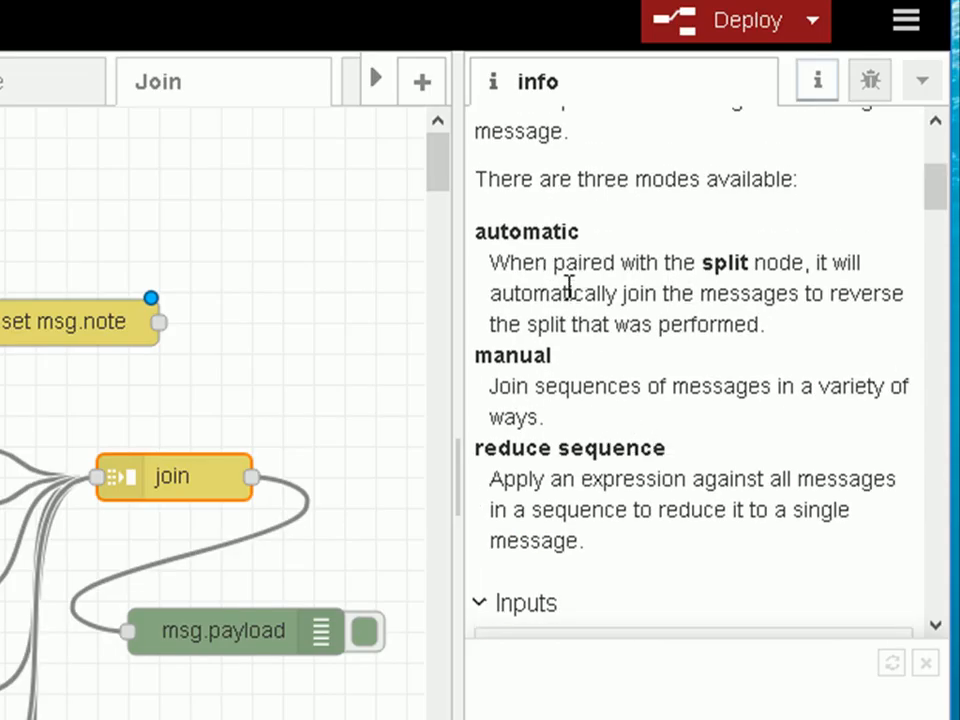
mouse_move(560, 370)
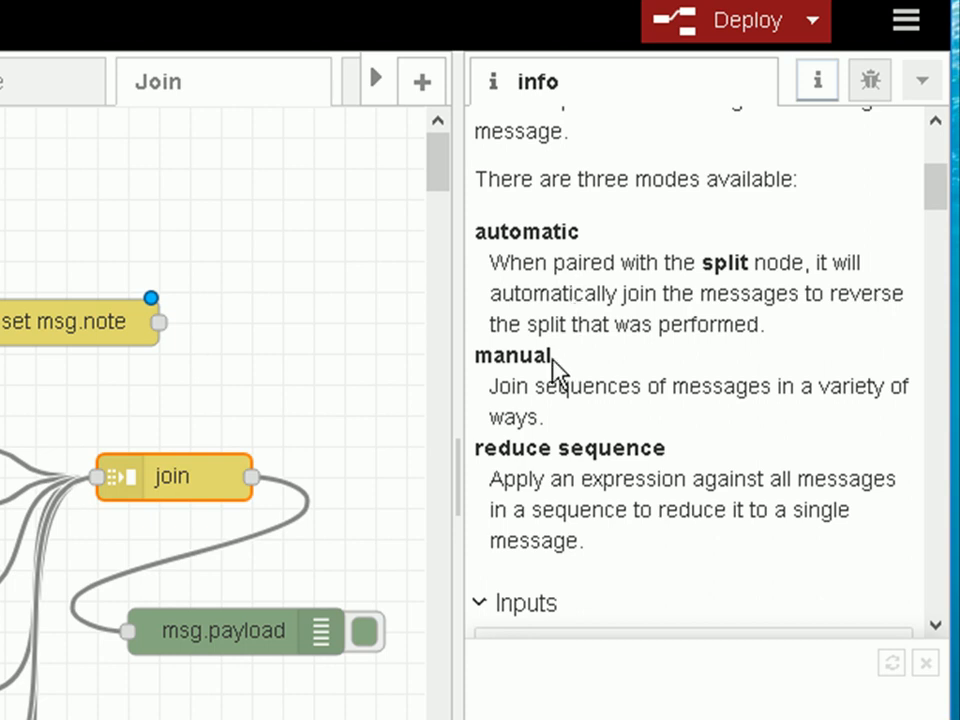
mouse_move(568, 388)
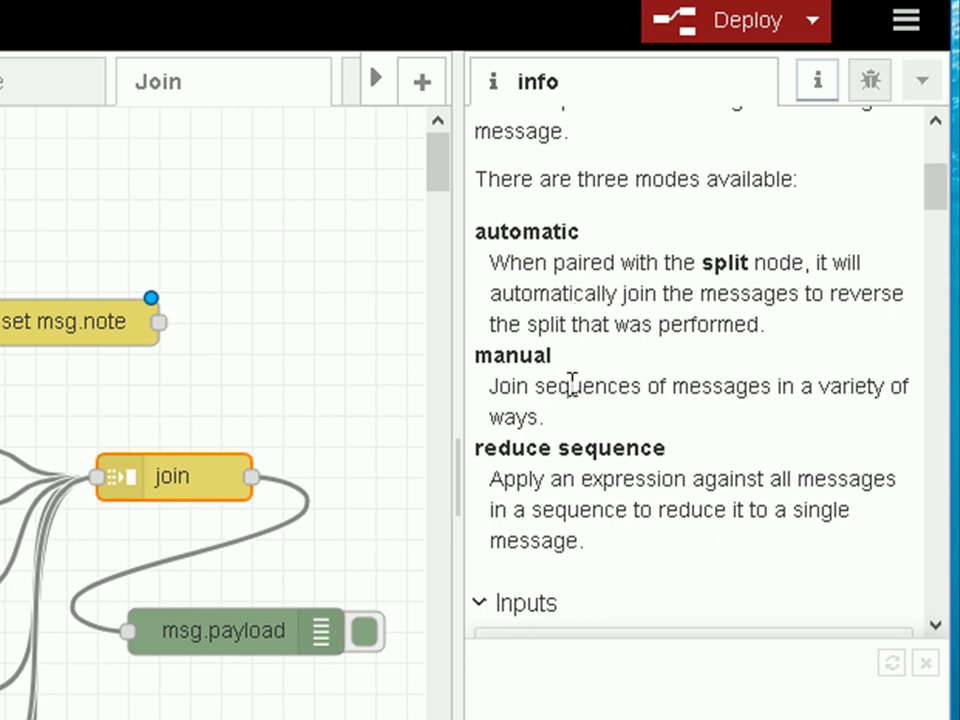
mouse_move(413, 388)
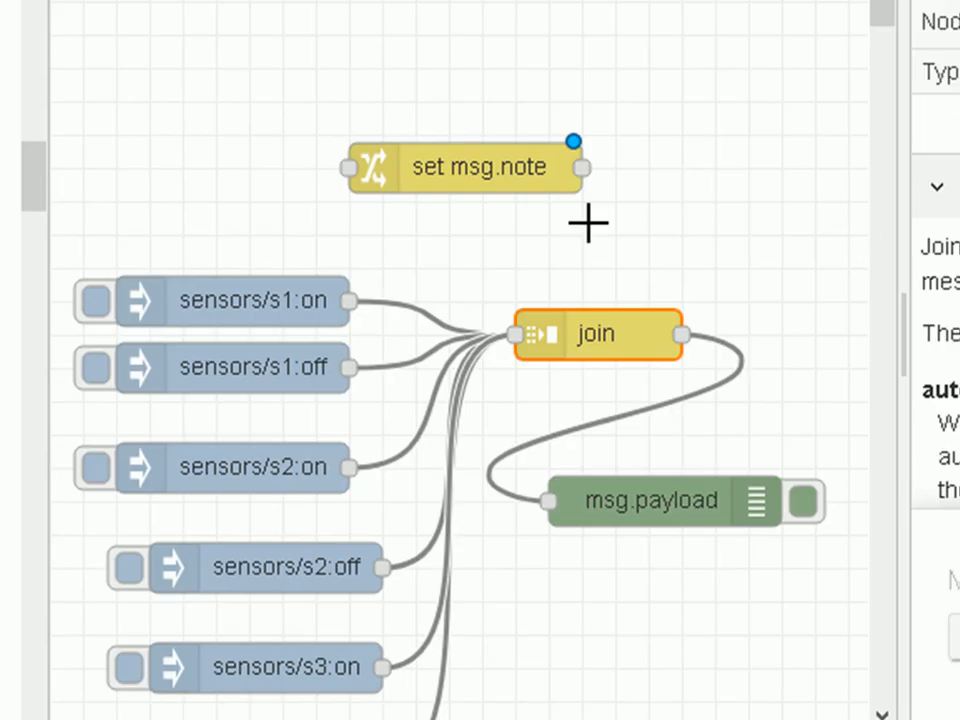
mouse_move(615, 340)
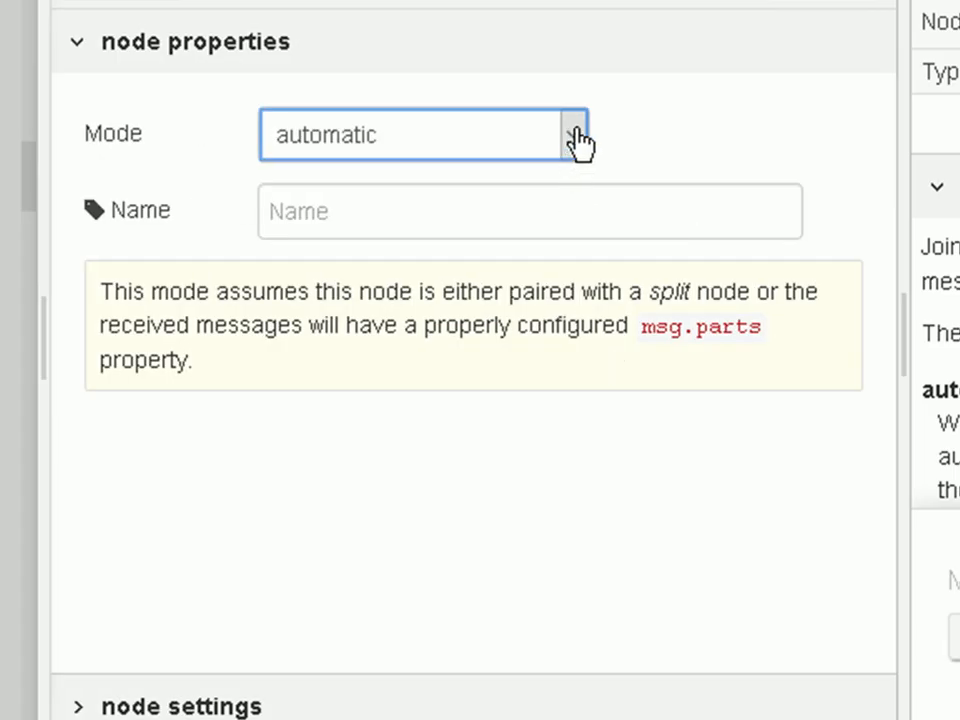
Switch the join node to manual mode, clear the 5-second timeout, and set 3 message parts.
click(573, 134)
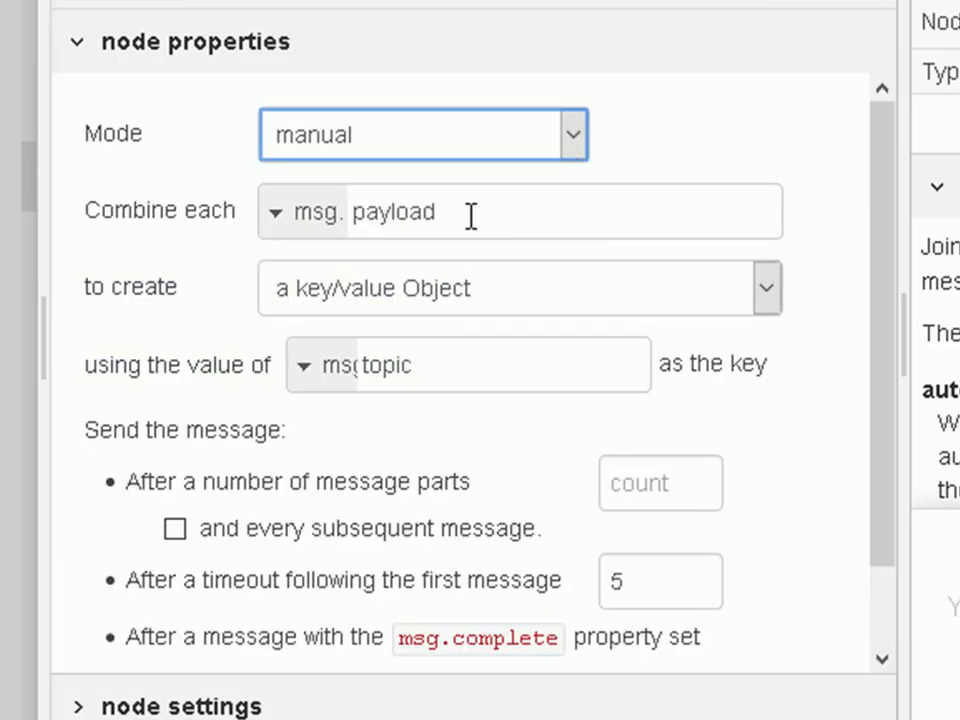
click(519, 211)
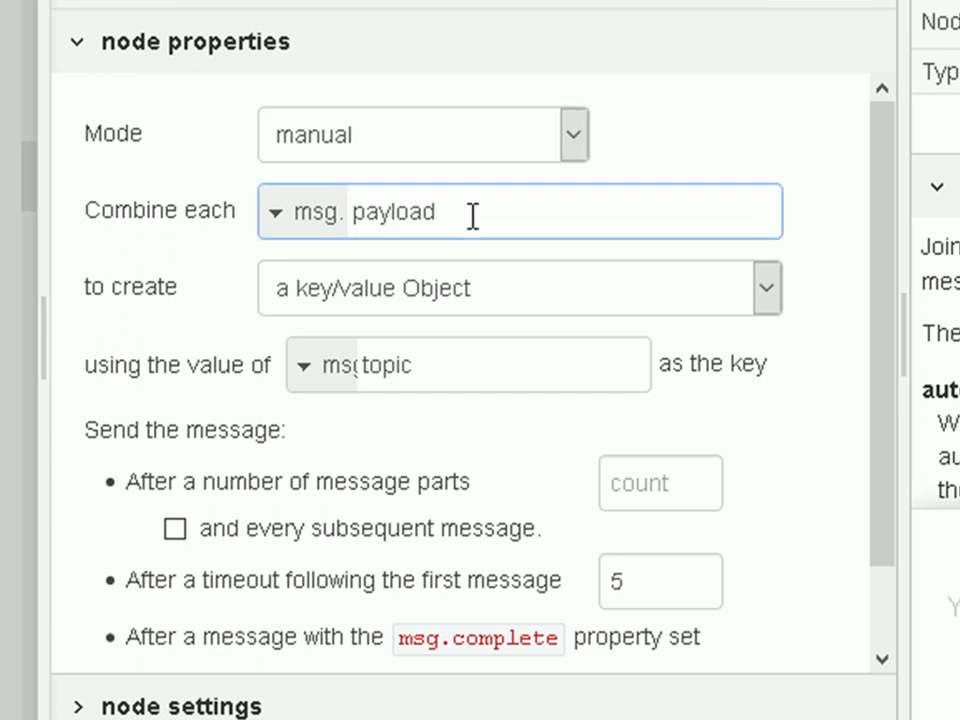
mouse_move(478, 228)
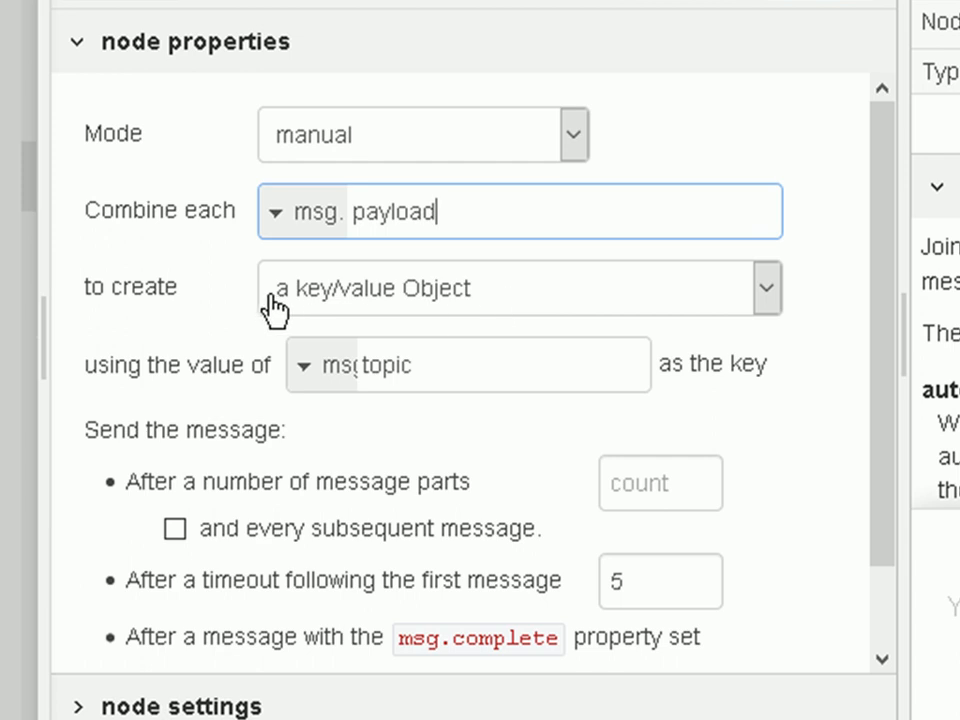
mouse_move(443, 353)
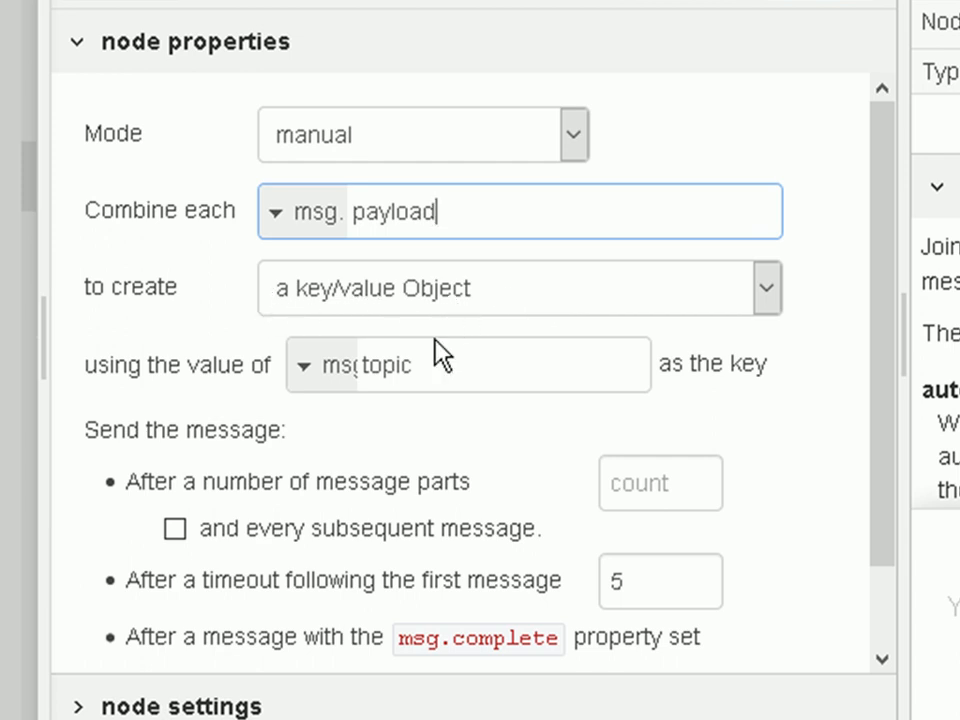
mouse_move(435, 365)
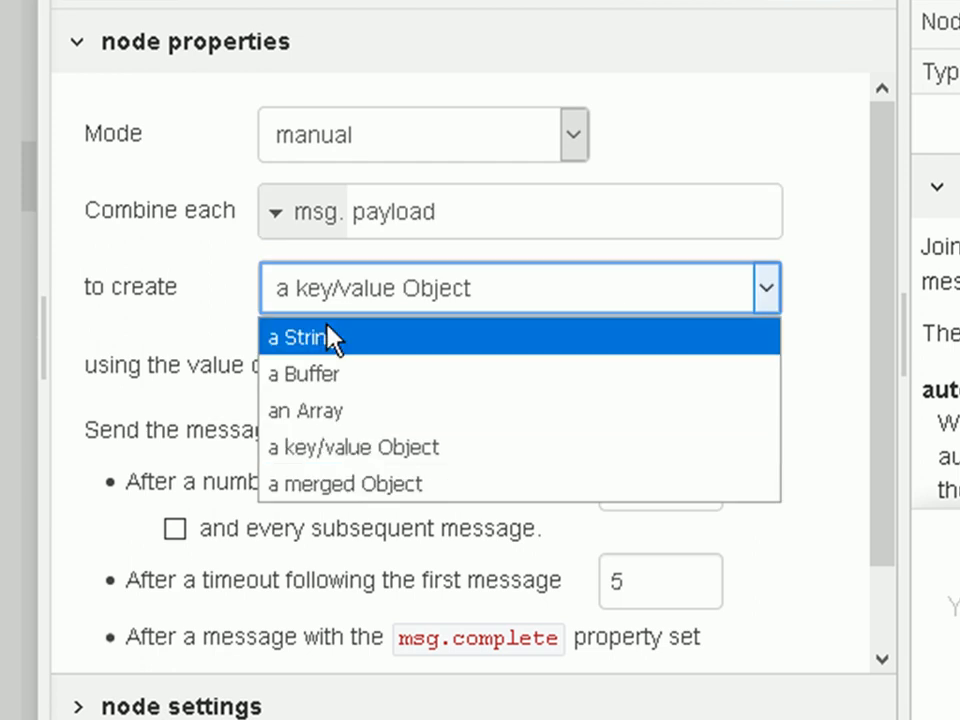
mouse_move(360, 374)
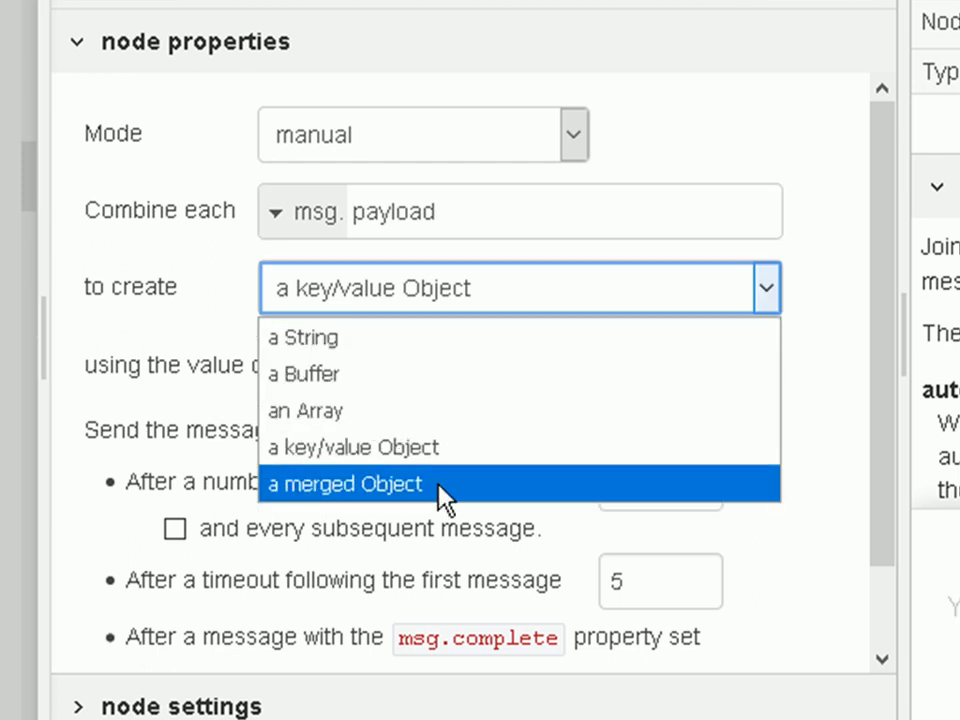
mouse_move(440, 428)
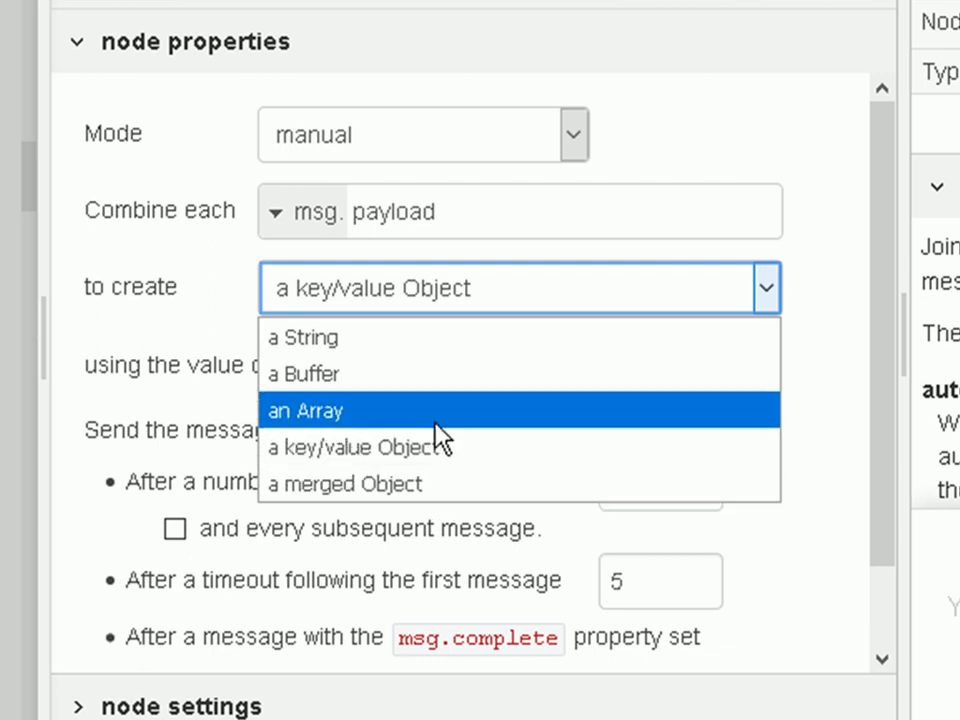
mouse_move(445, 447)
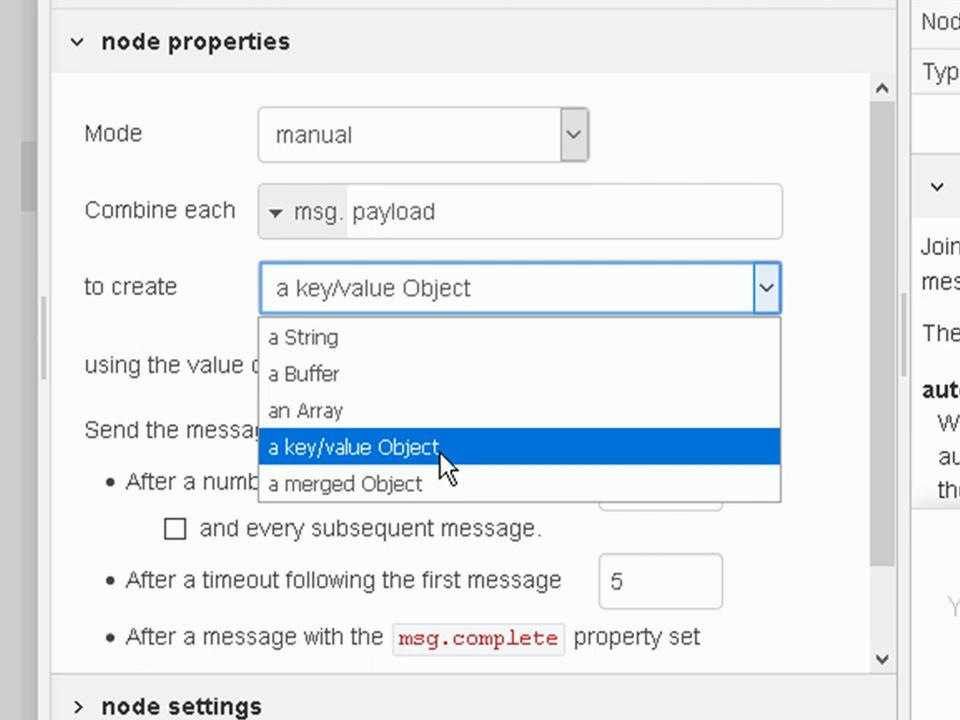
mouse_move(575, 400)
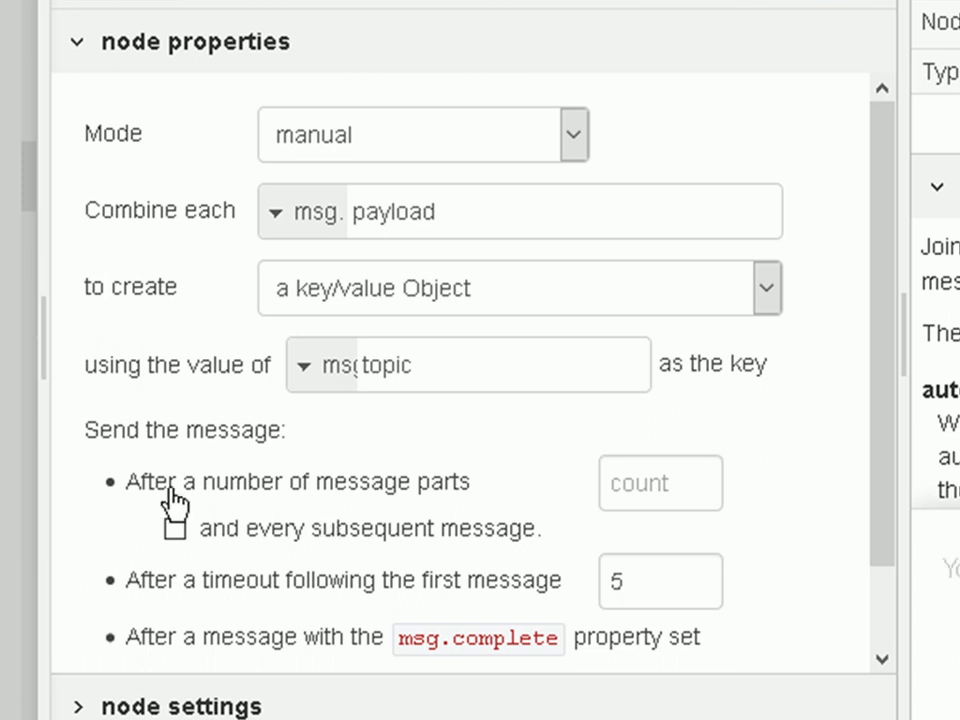
mouse_move(553, 503)
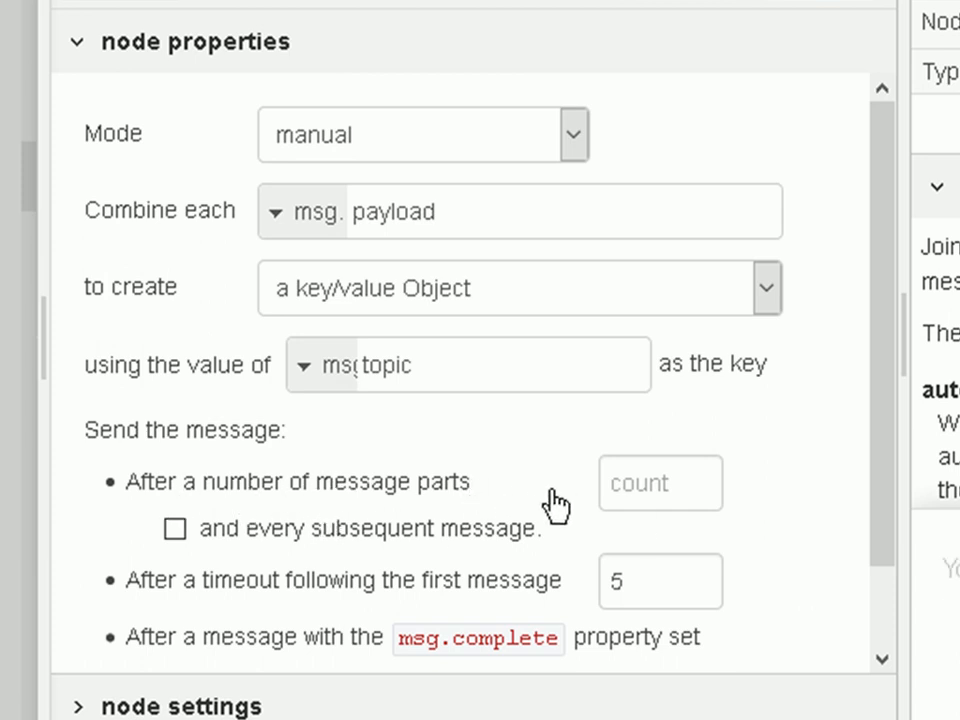
click(660, 483)
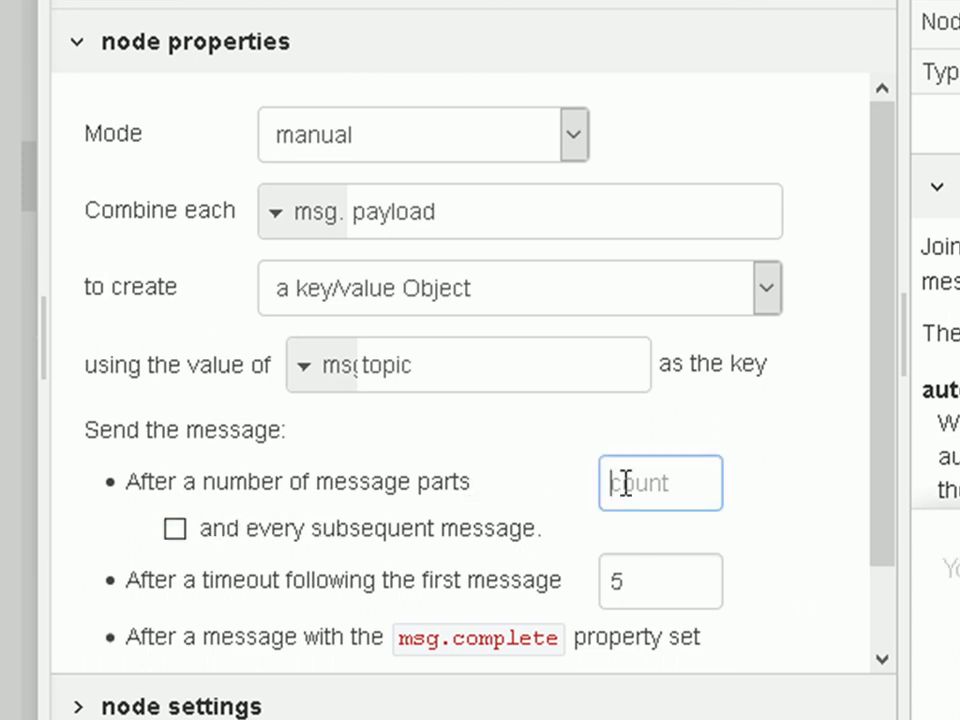
click(660, 581)
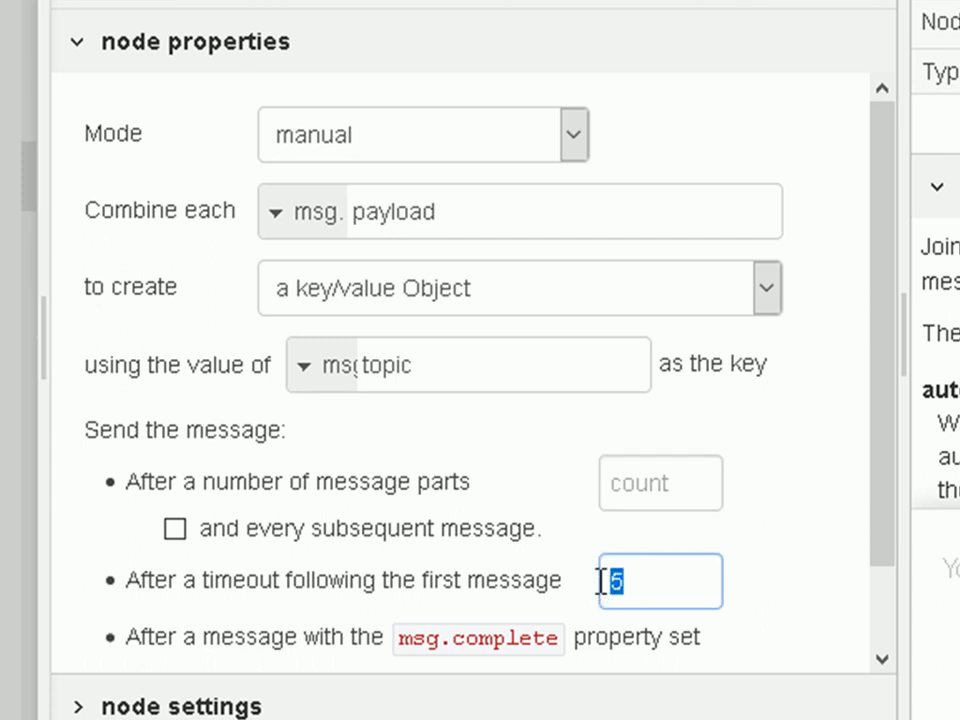
click(660, 483)
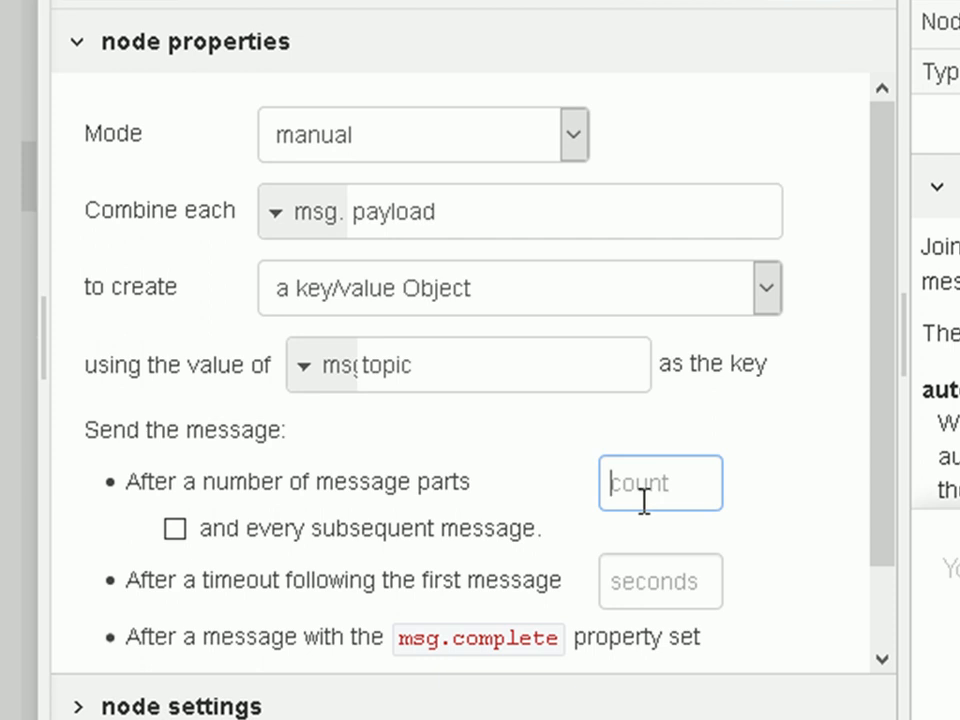
text(3)
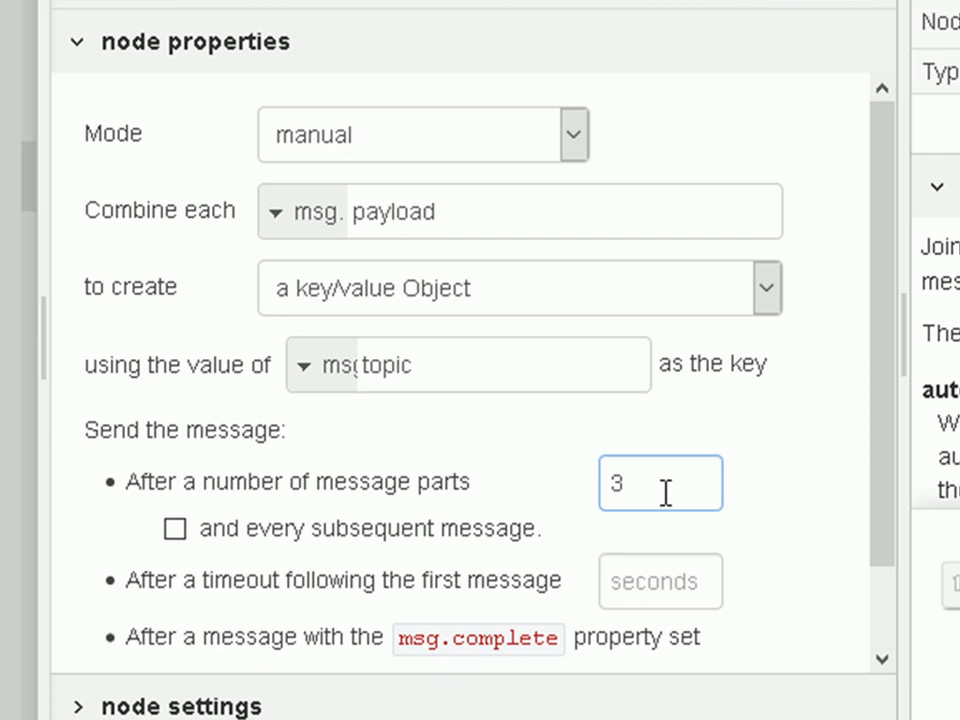
mouse_move(769, 97)
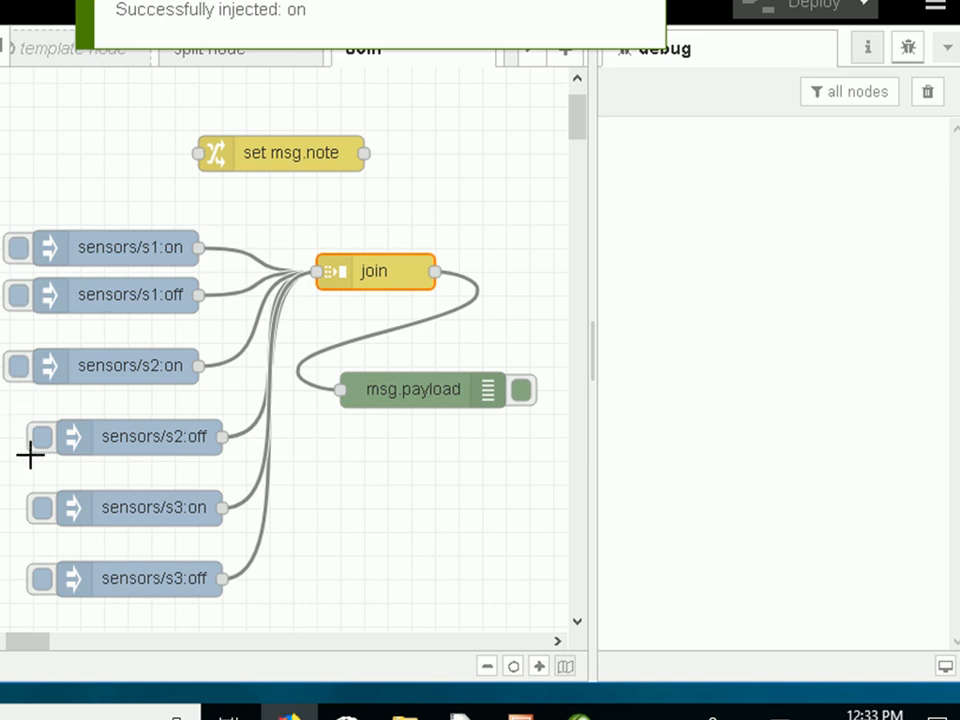
Inject another sensor reading to produce the joined s1, s2, s3 object.
click(42, 437)
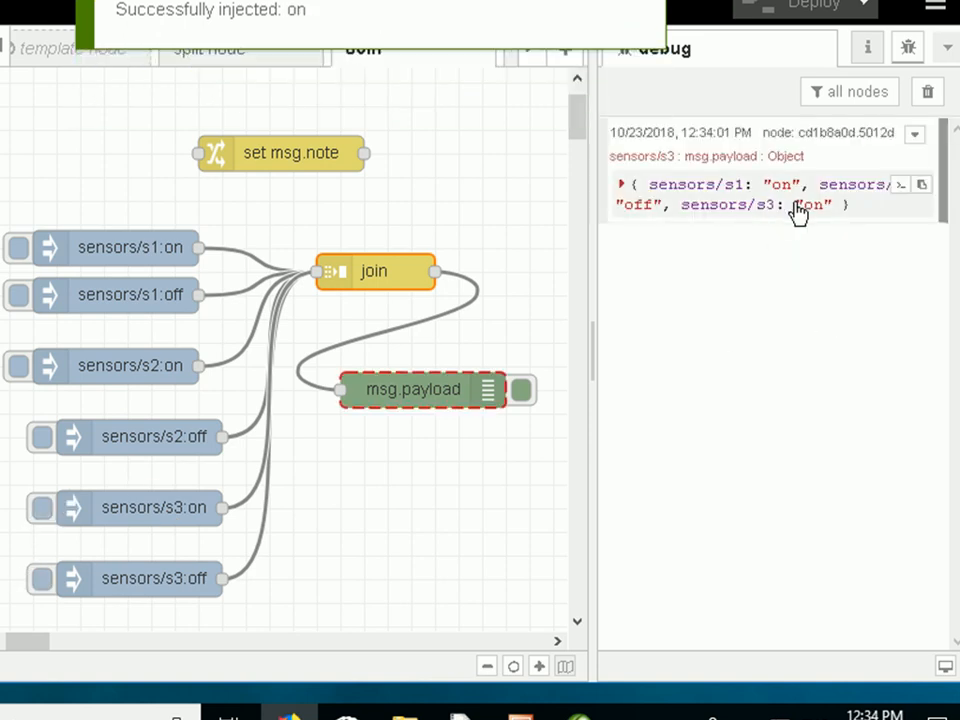
mouse_move(793, 227)
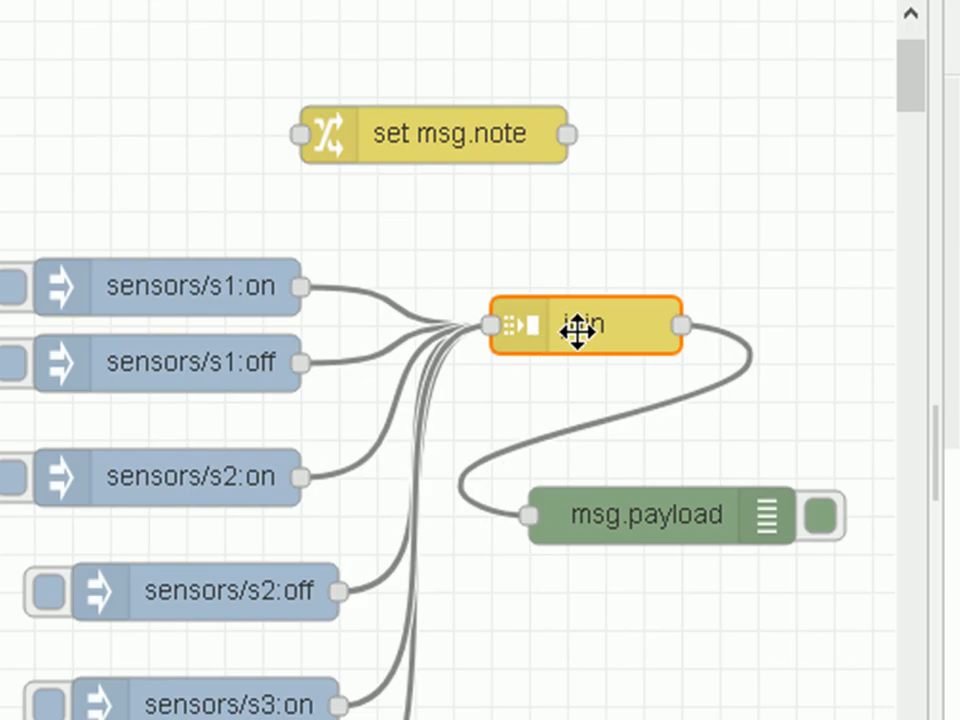
Enable 'and every subsequent message' on the join node, deploy, and test with injects.
double_click(585, 325)
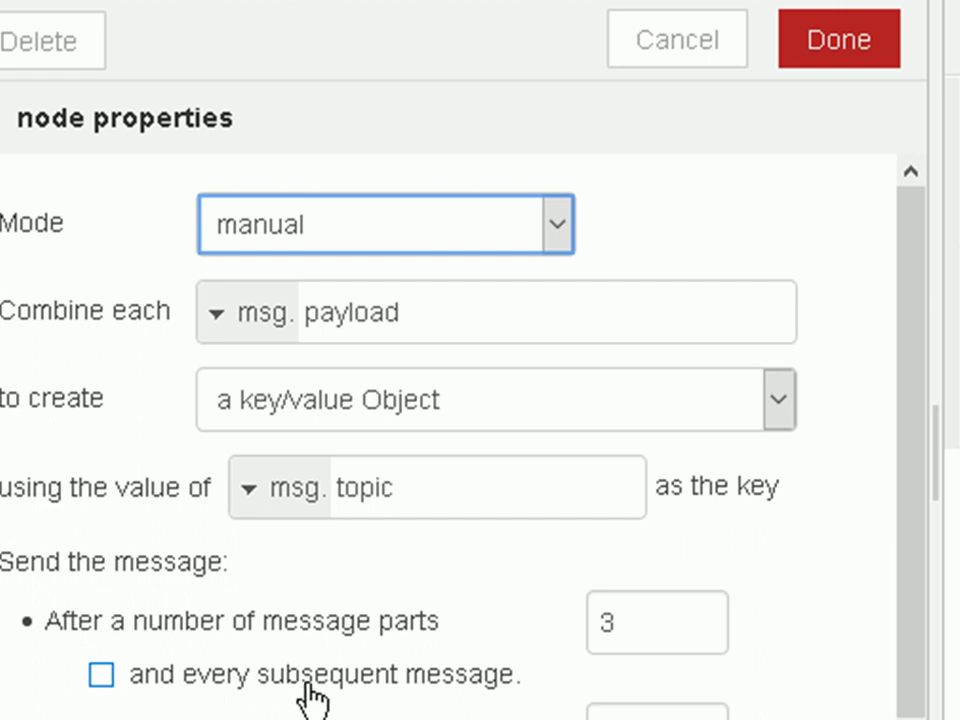
click(102, 673)
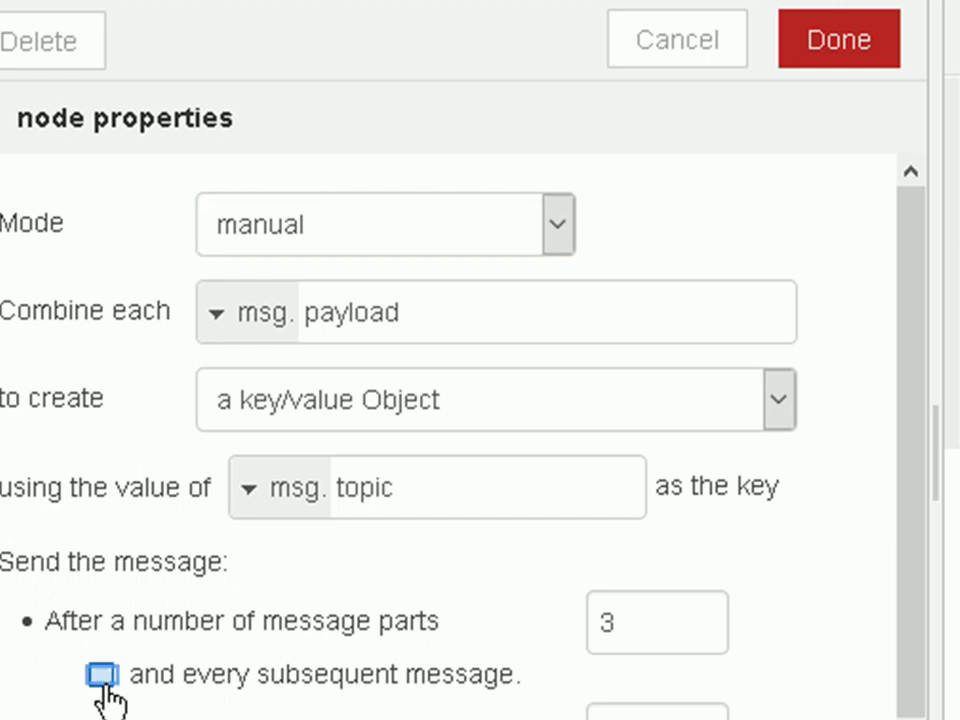
click(99, 674)
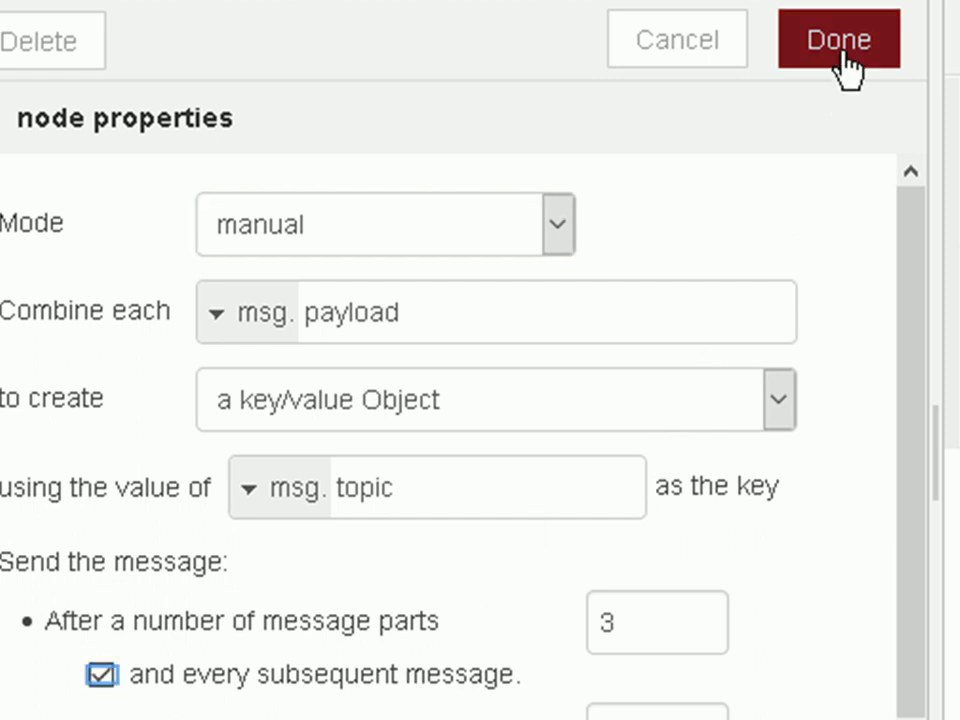
click(838, 40)
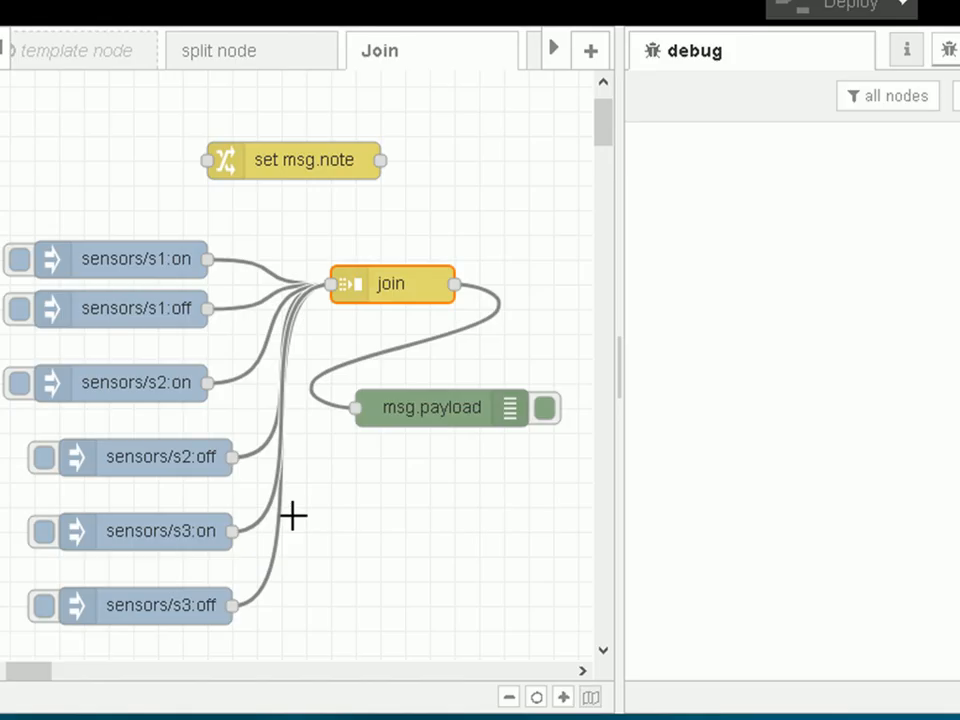
mouse_move(18, 278)
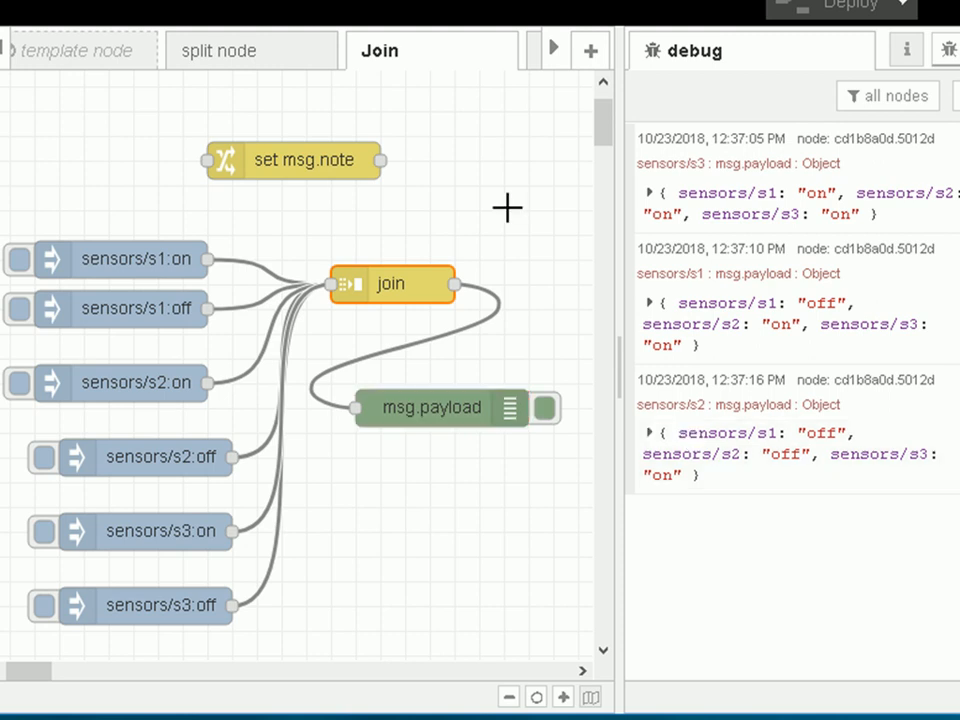
mouse_move(507, 192)
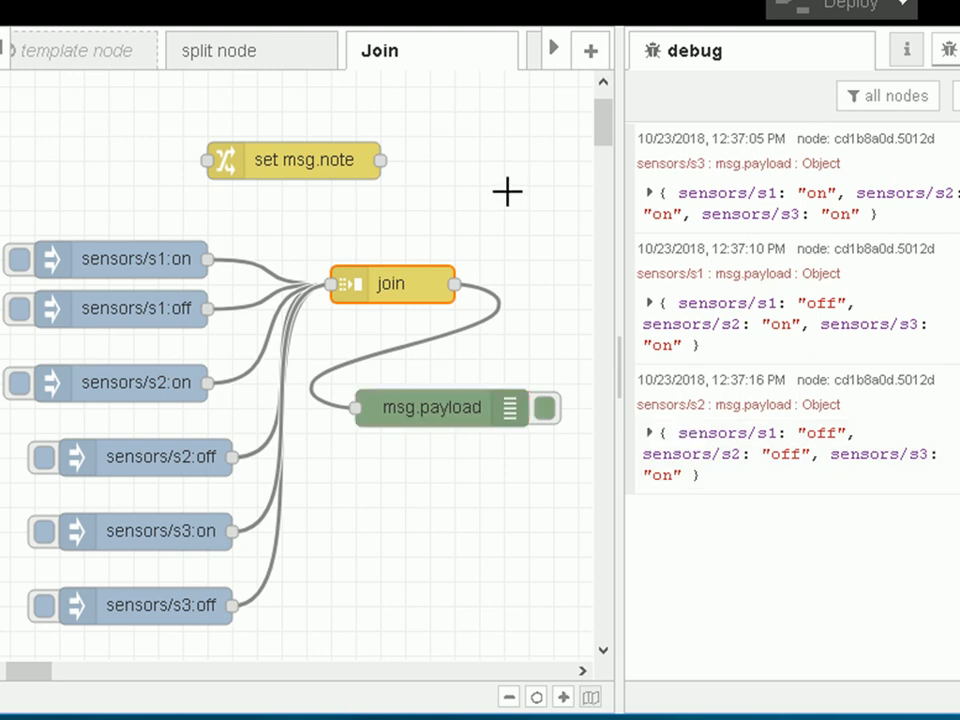
double_click(390, 284)
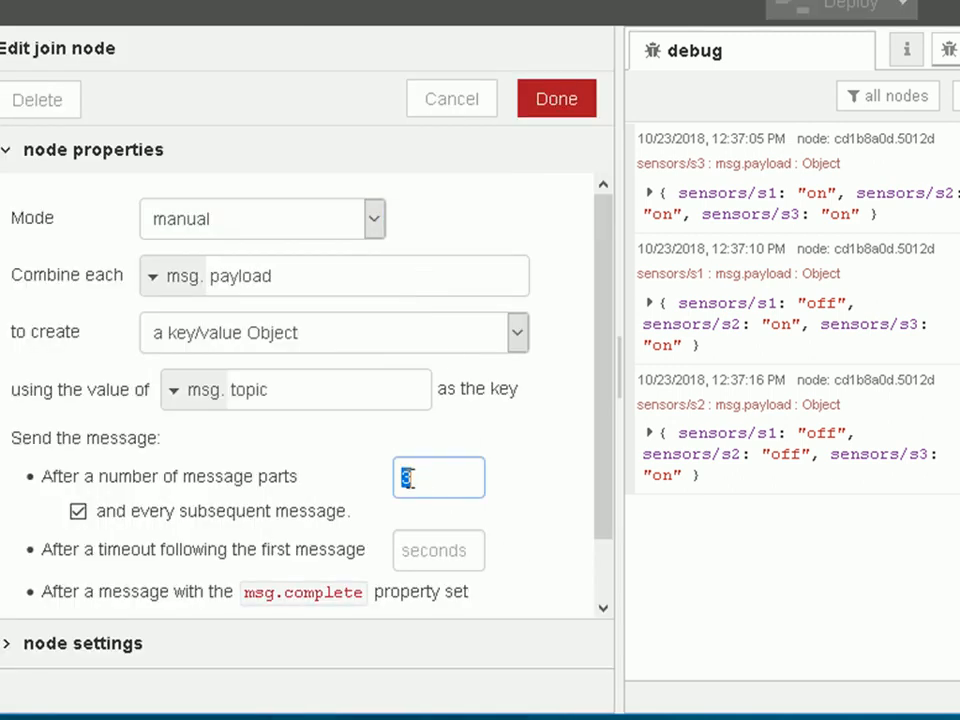
Replace the part count with a 5-second timeout and untick 'every subsequent message'.
click(438, 550)
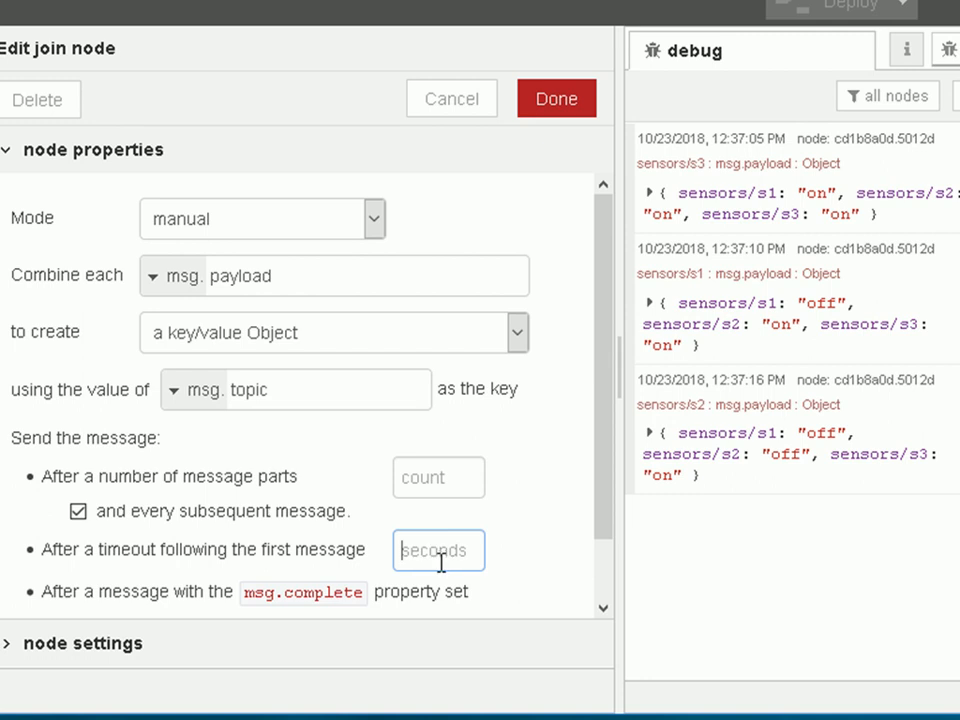
text(5)
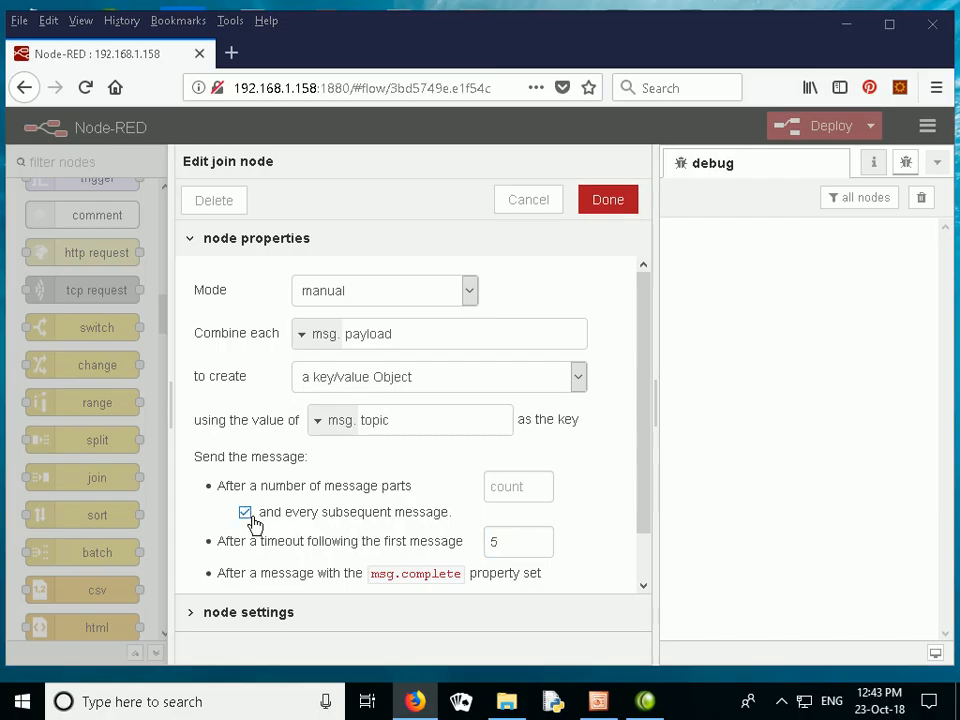
click(245, 511)
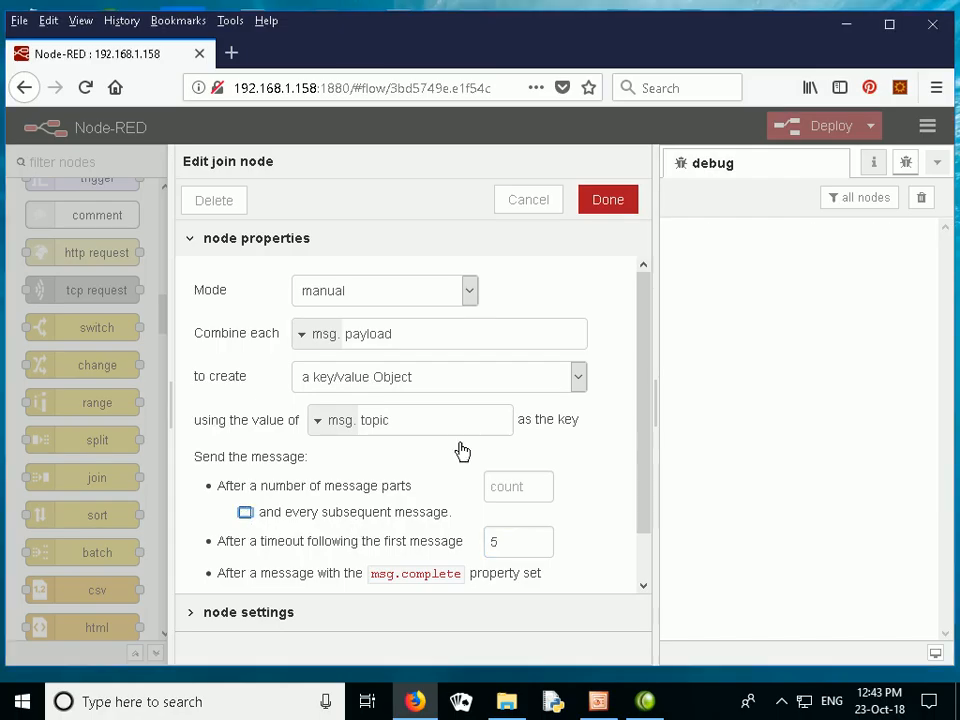
click(607, 199)
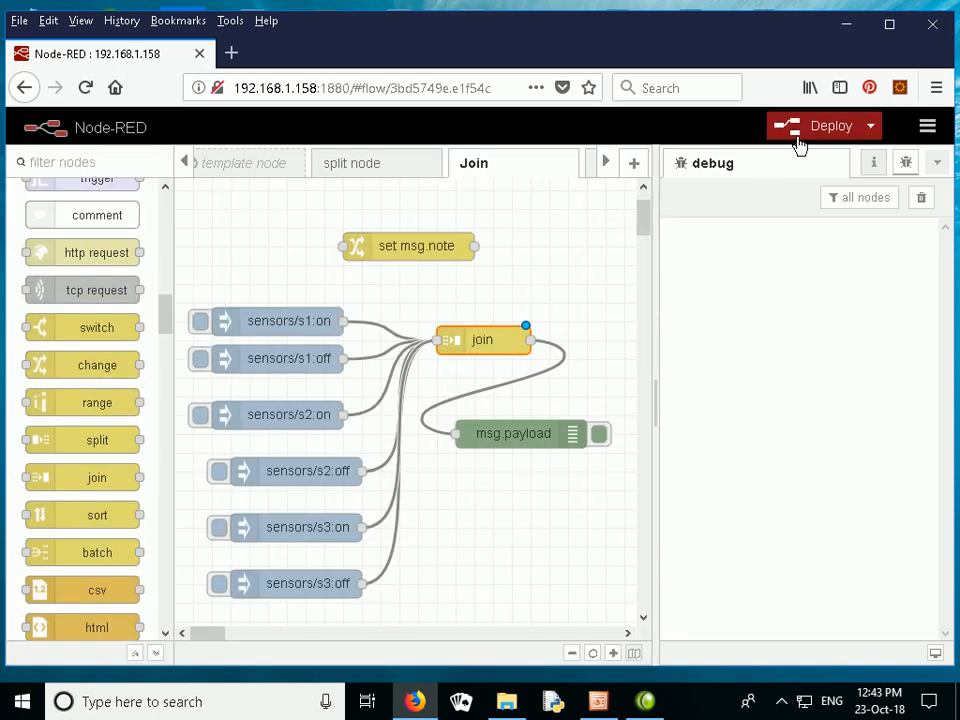
Deploy the timeout flow, inject s1 and s3 readings, then inject sensors/s1:on alone.
click(830, 125)
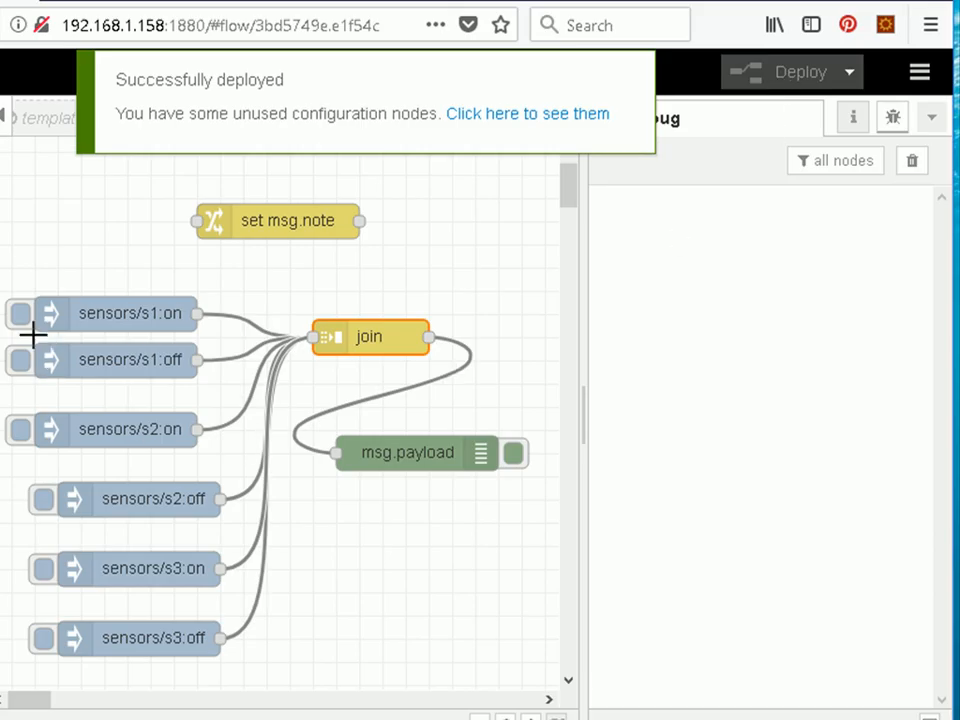
click(20, 429)
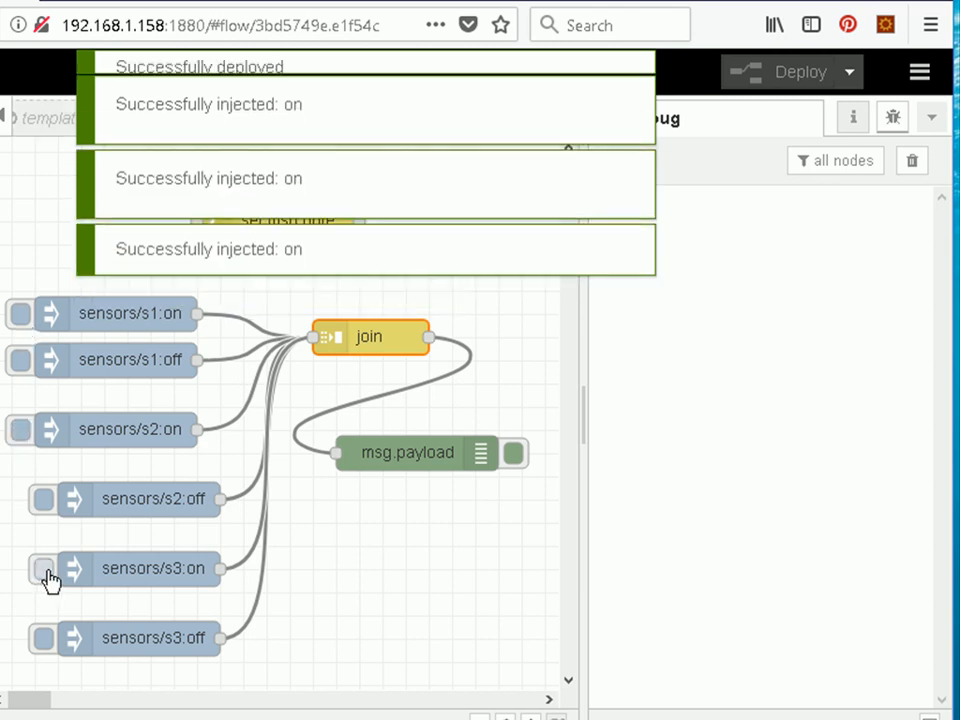
click(45, 568)
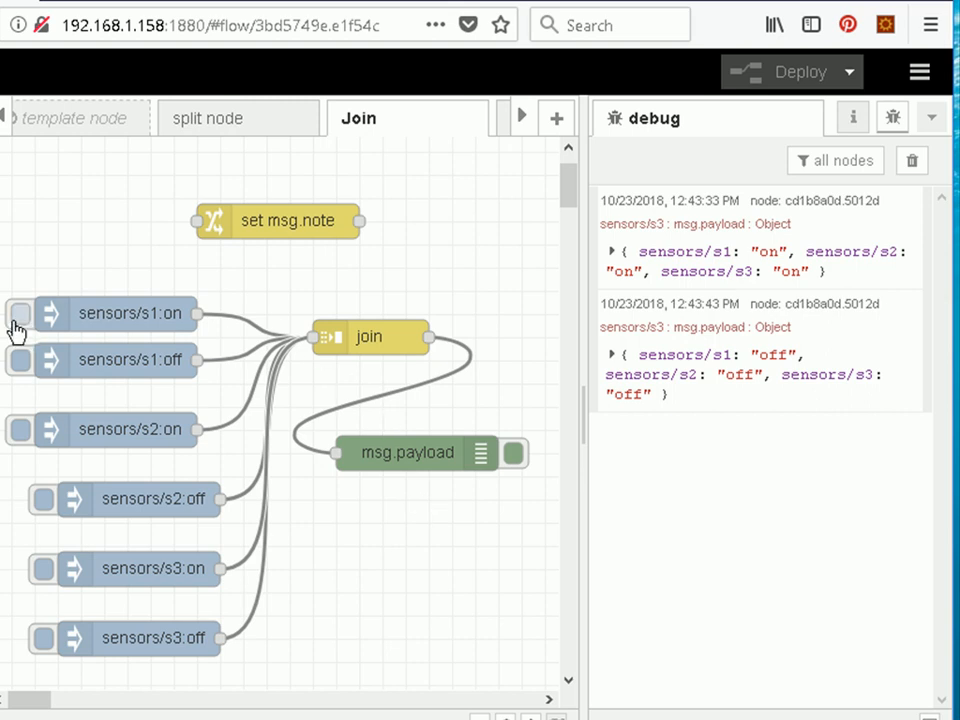
click(18, 314)
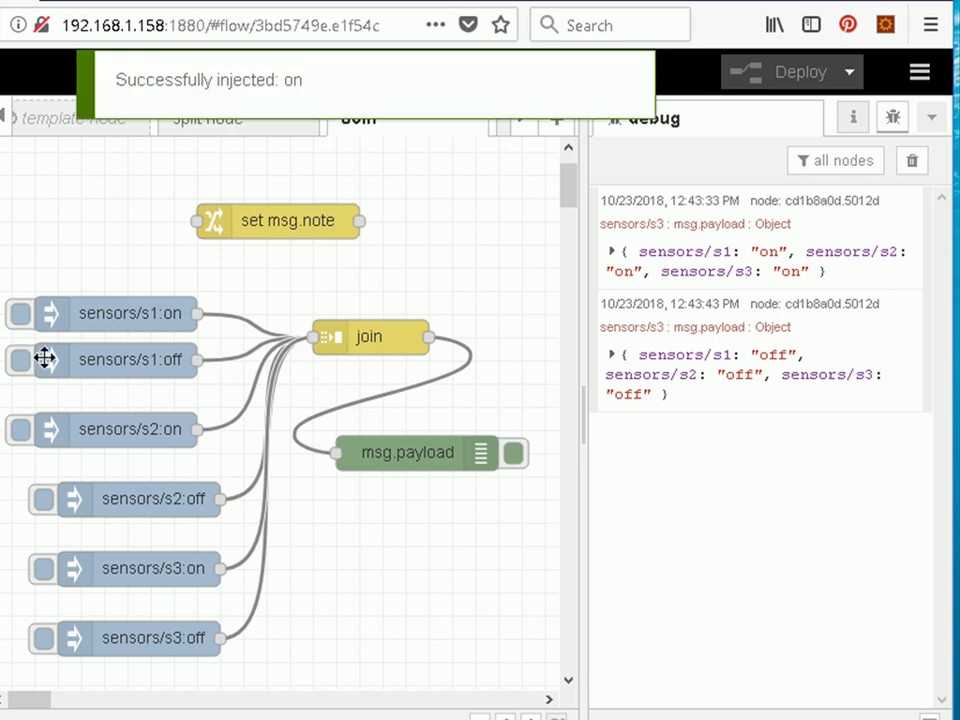
click(20, 313)
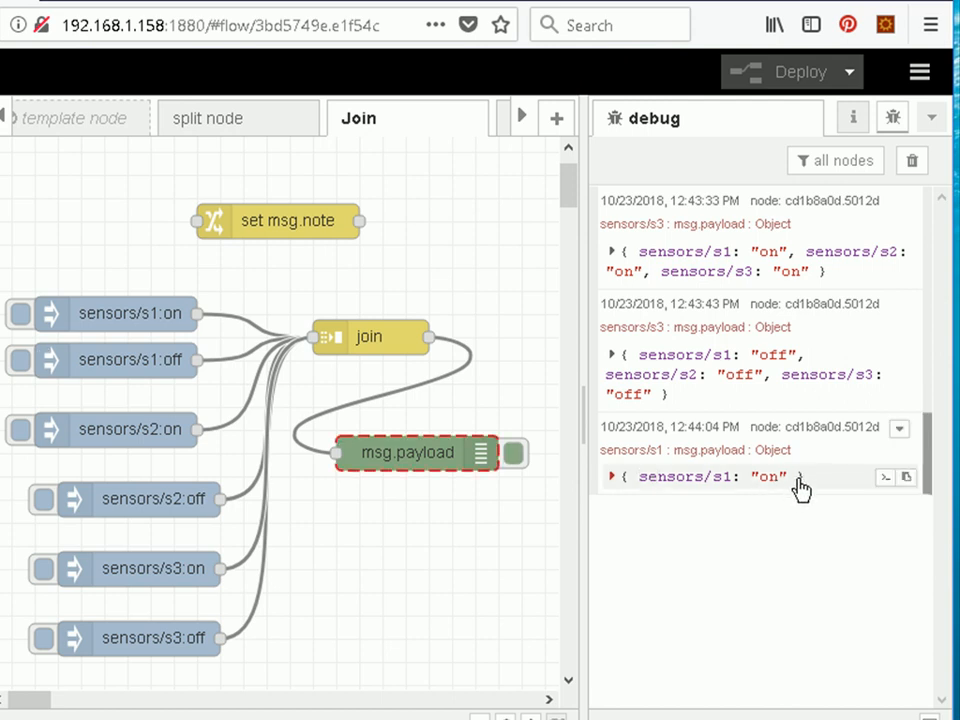
mouse_move(678, 427)
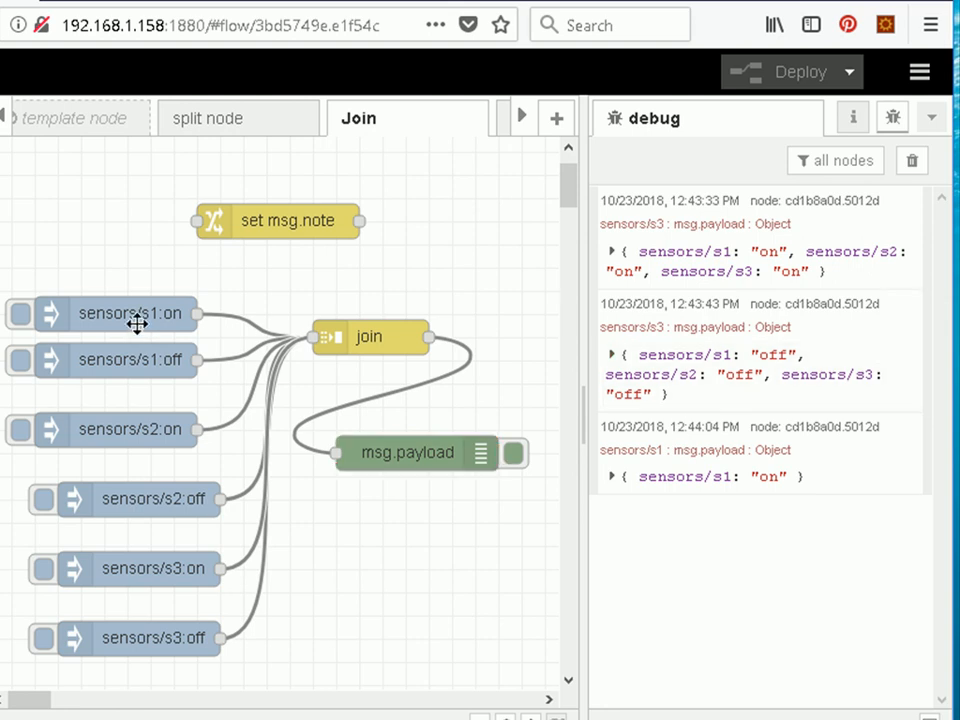
Make the sensors/s1:on inject repeat at a one-second interval.
double_click(120, 313)
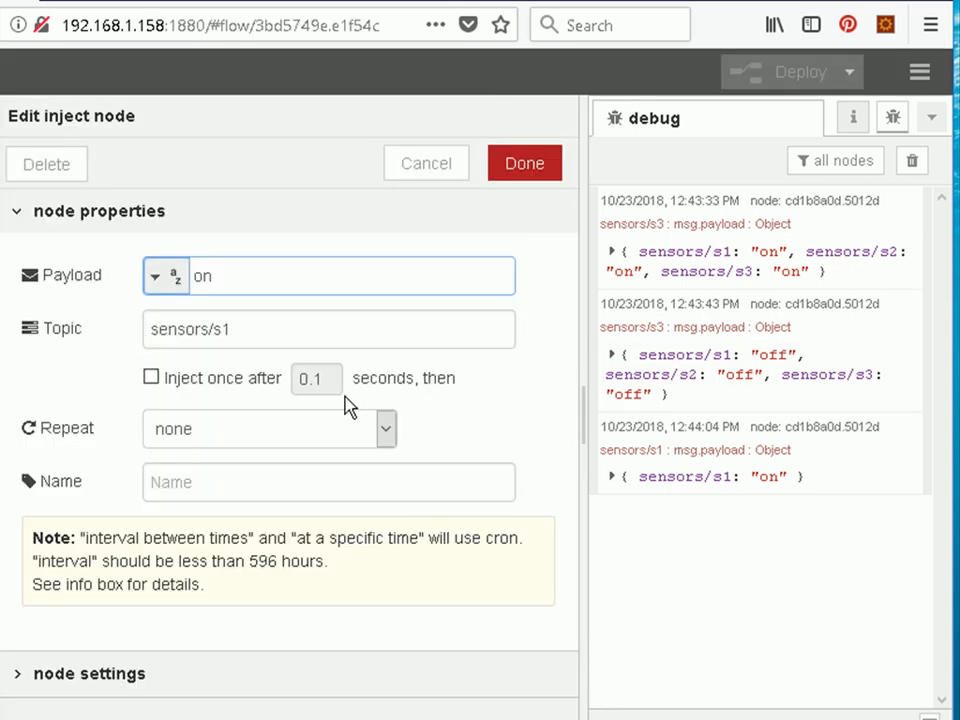
click(270, 428)
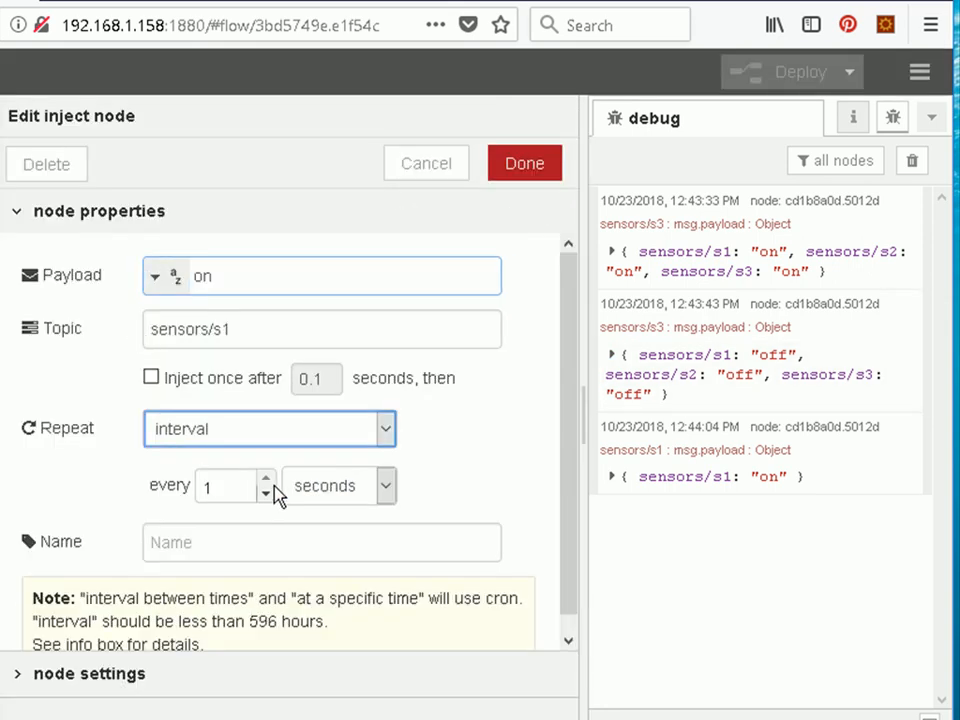
click(524, 163)
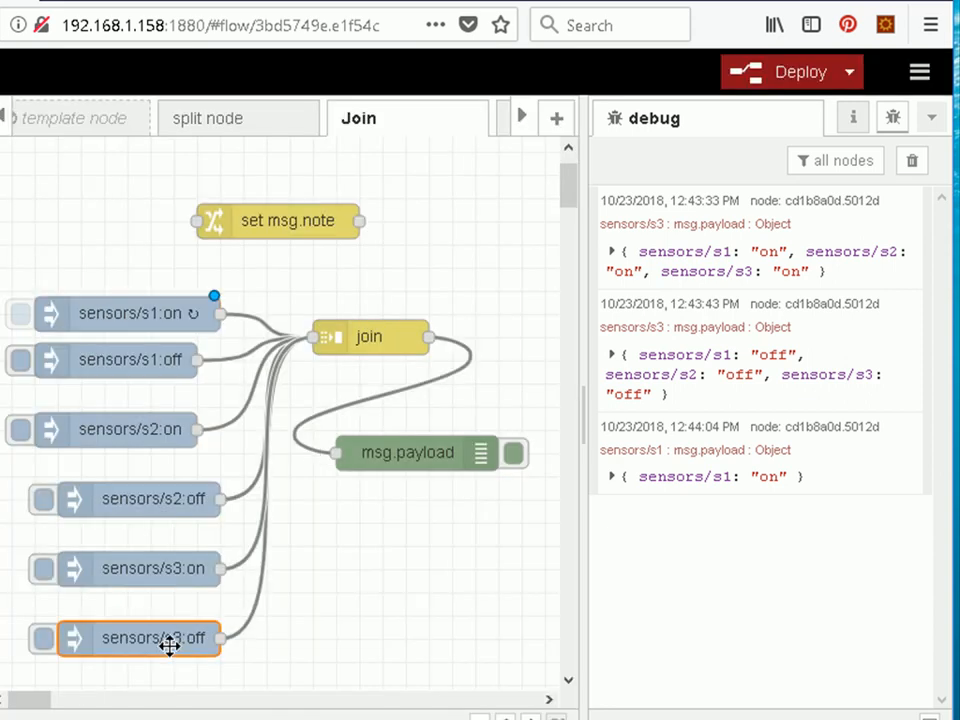
Set the sensors/s3:off inject to repeat every second and redeploy the flow.
double_click(140, 638)
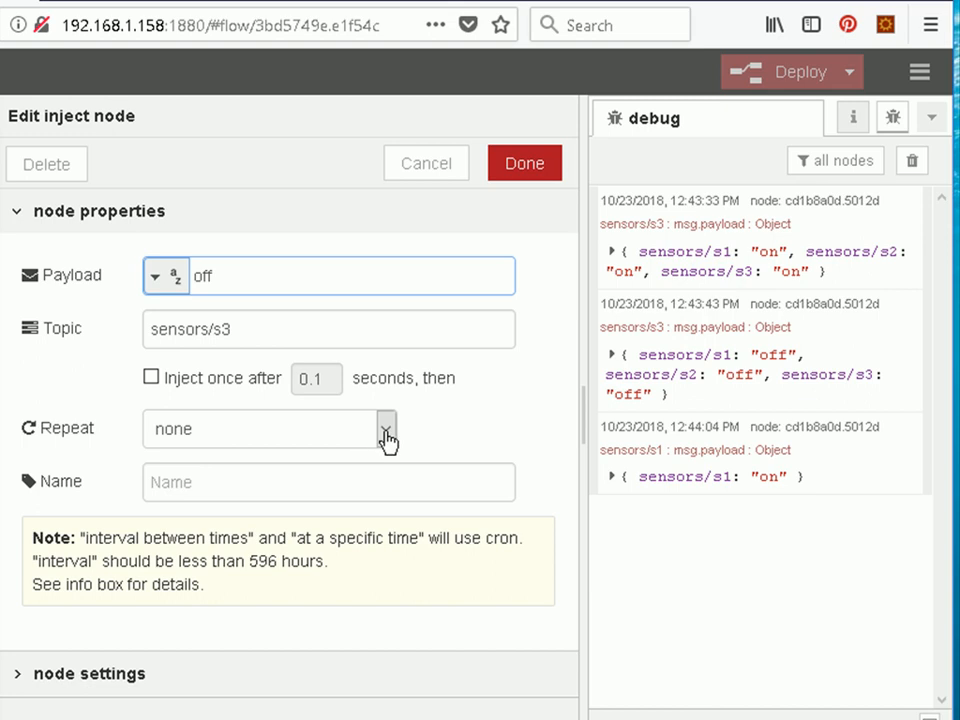
click(386, 428)
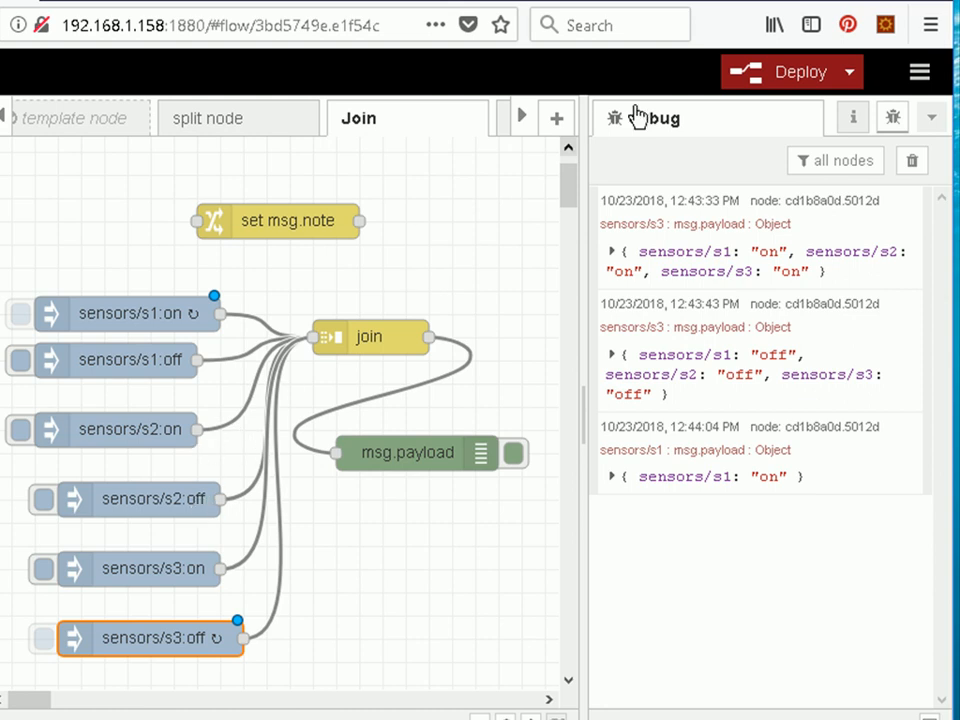
click(790, 71)
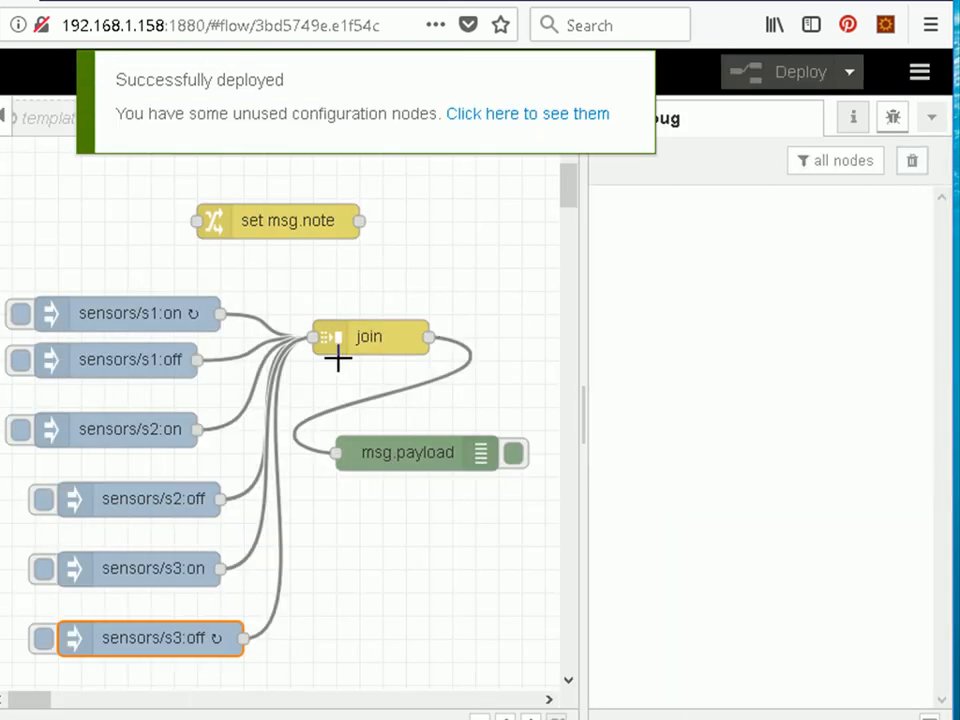
mouse_move(172, 237)
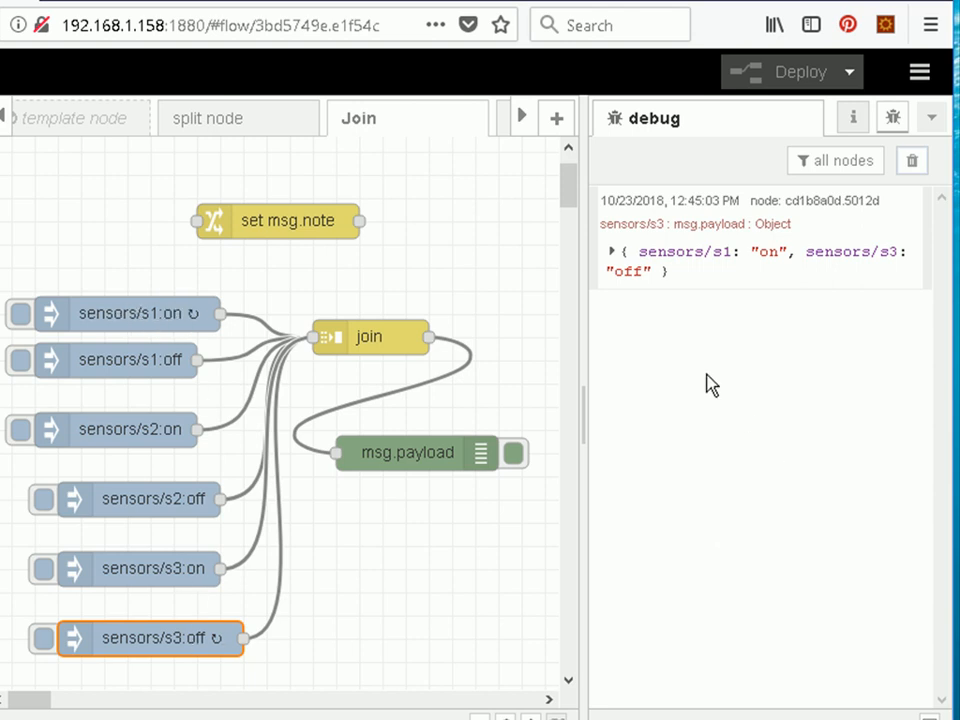
click(513, 453)
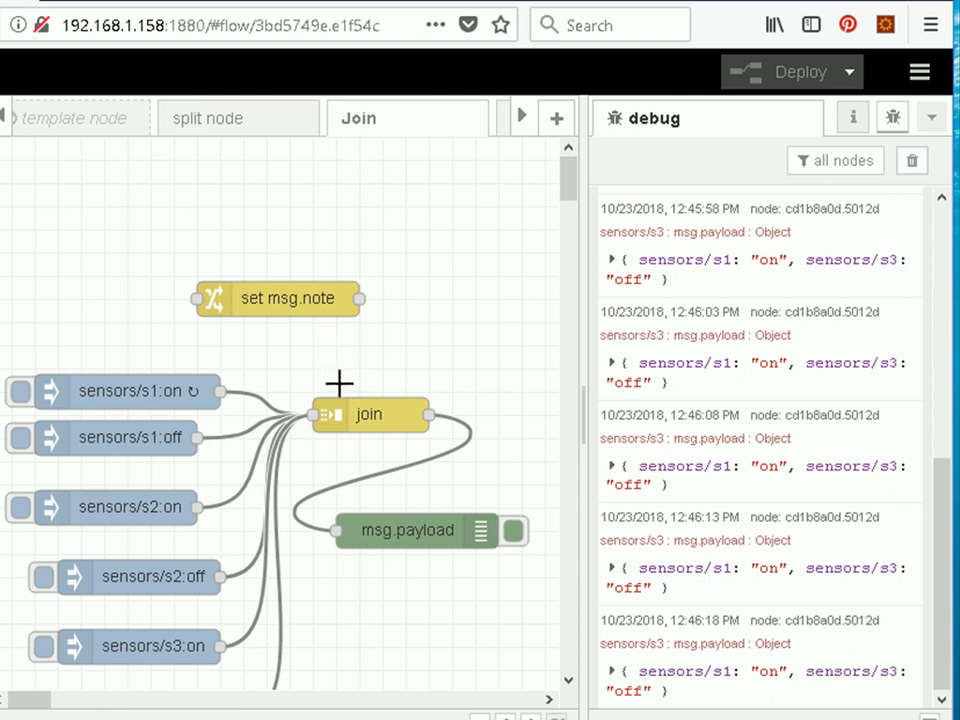
mouse_move(340, 390)
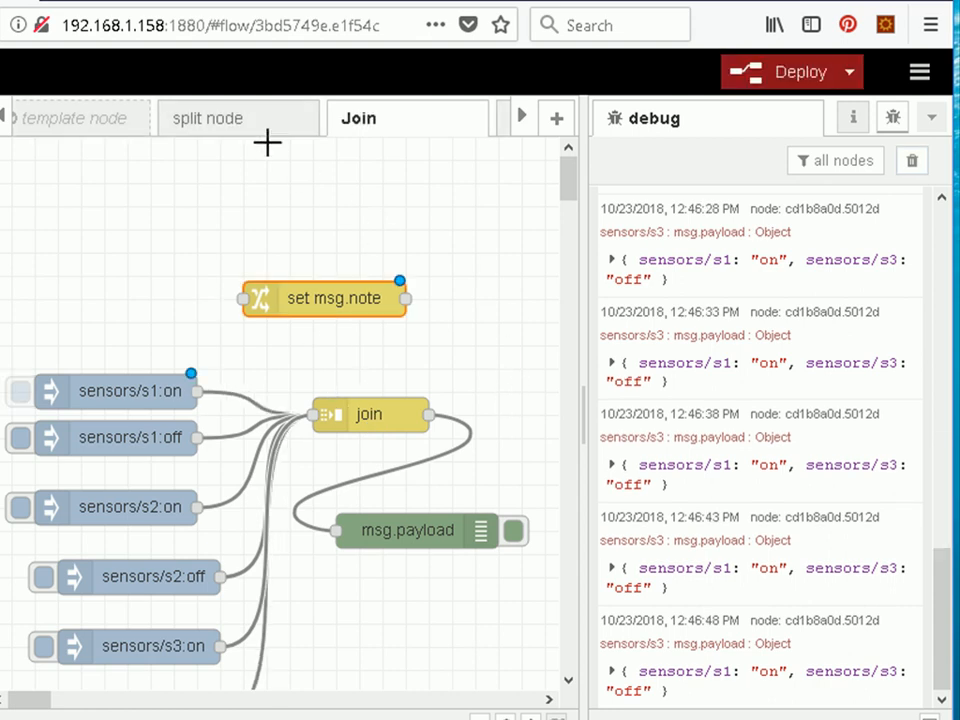
Copy the five split-example nodes from the split node tab onto the Join flow.
click(212, 118)
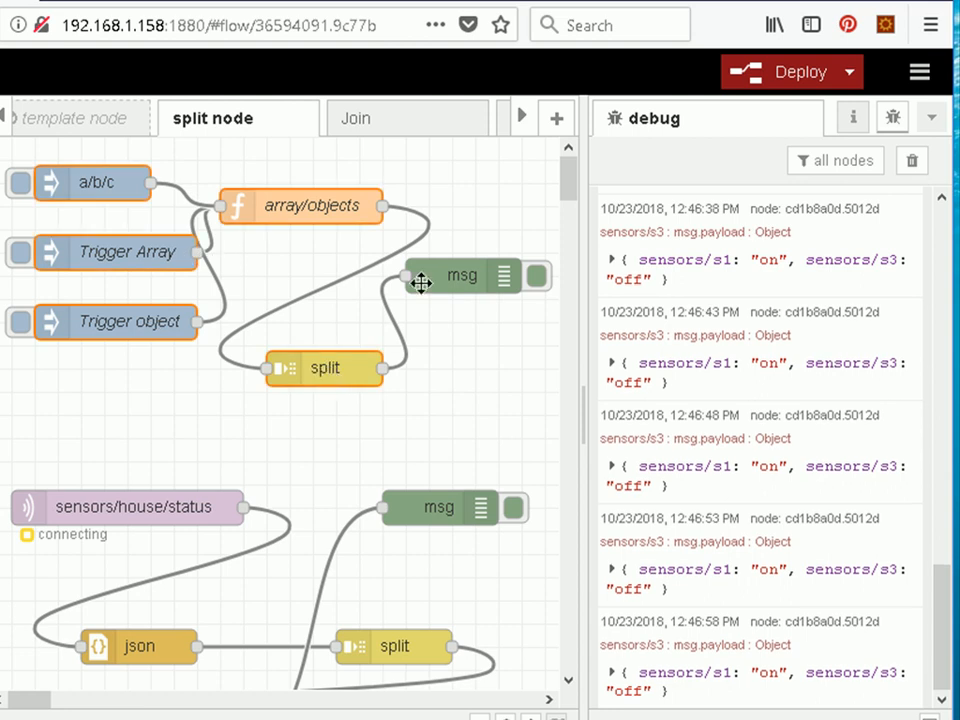
key(ctrl+c)
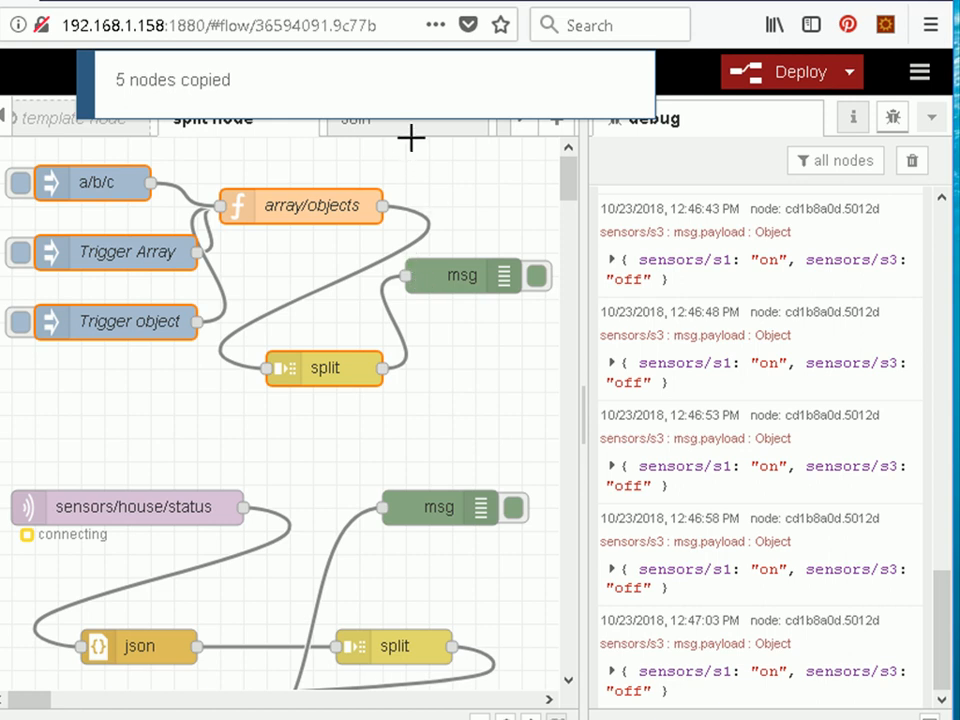
click(356, 118)
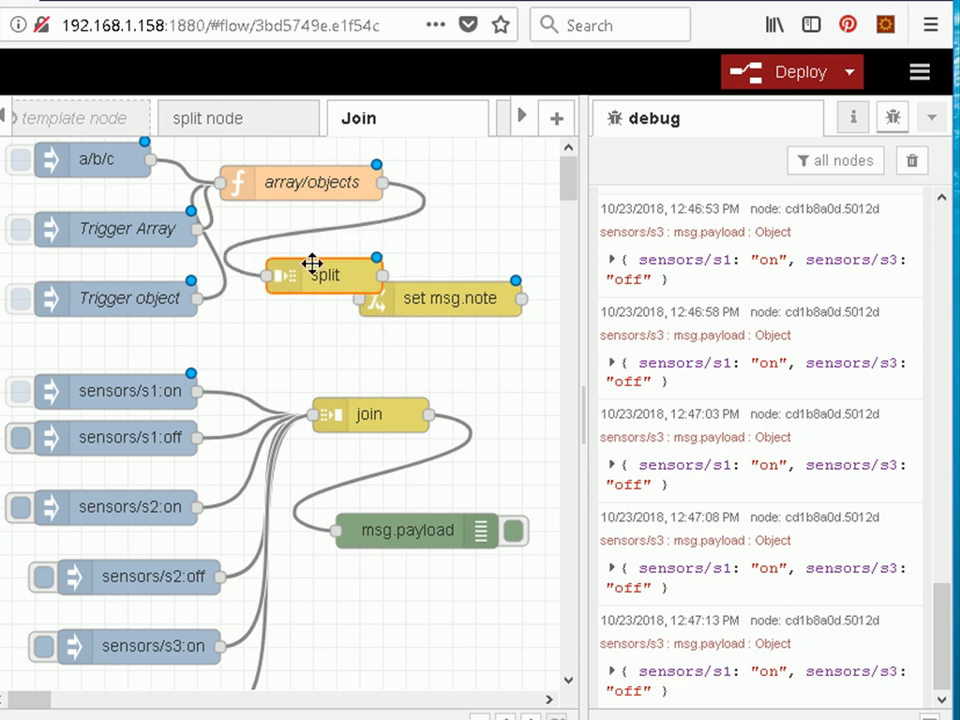
Place pasted nodes above sensor injects, wiring split to a debug node and msg.note to join.
drag(323, 275, 417, 252)
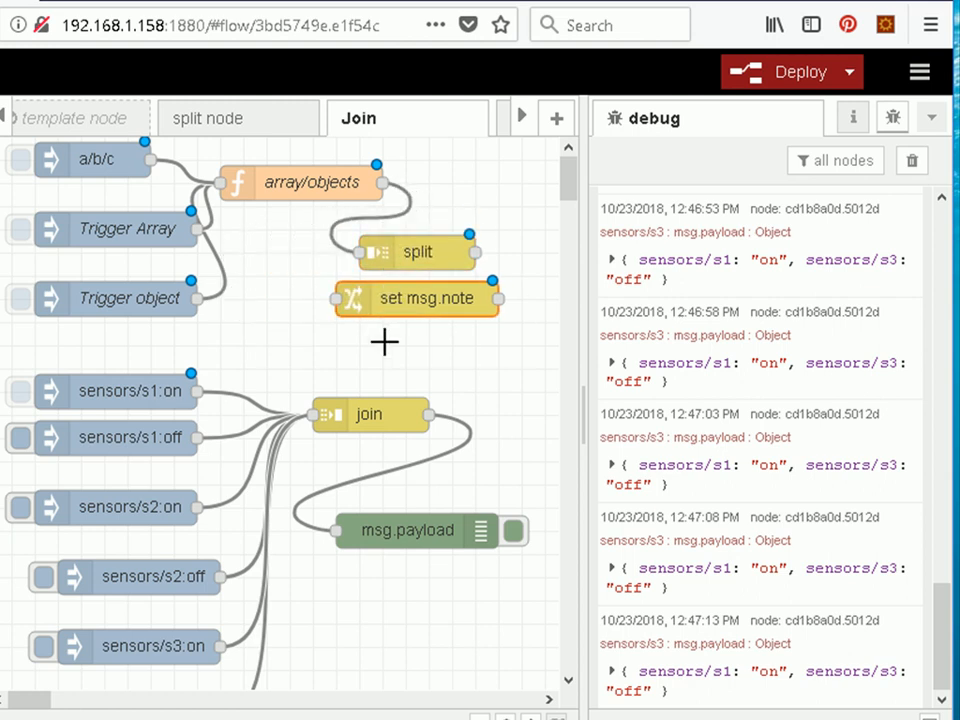
drag(417, 298, 371, 321)
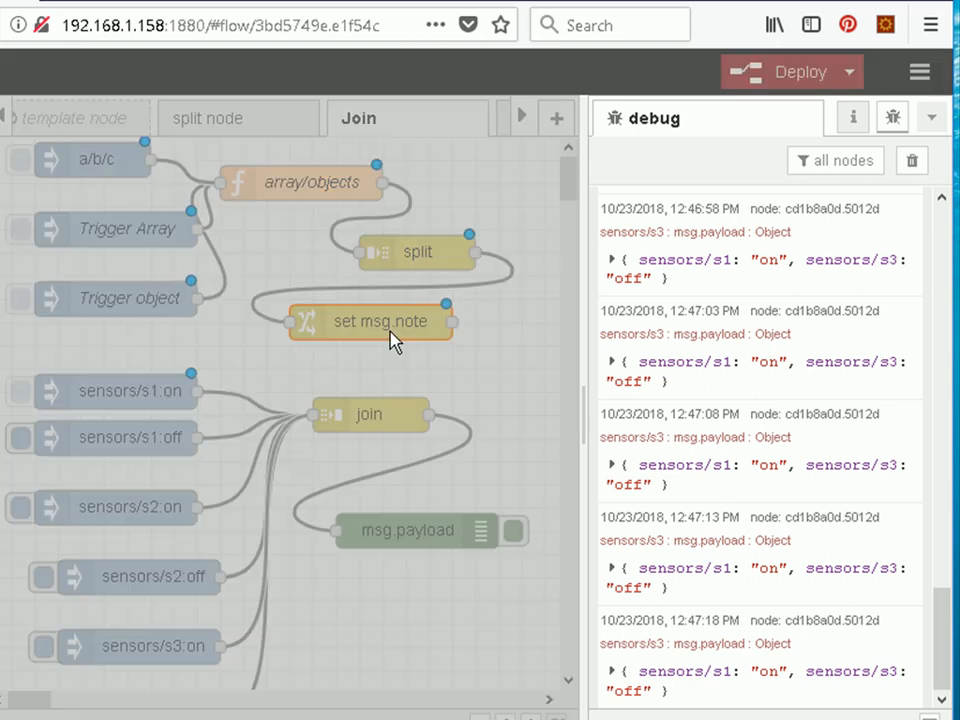
double_click(373, 321)
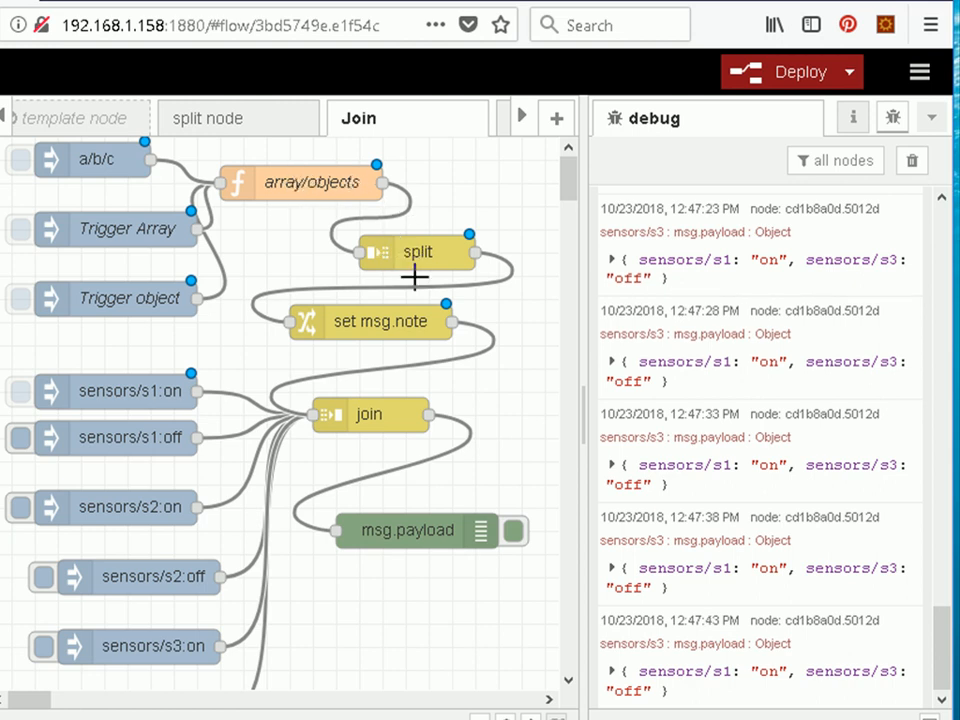
mouse_move(388, 343)
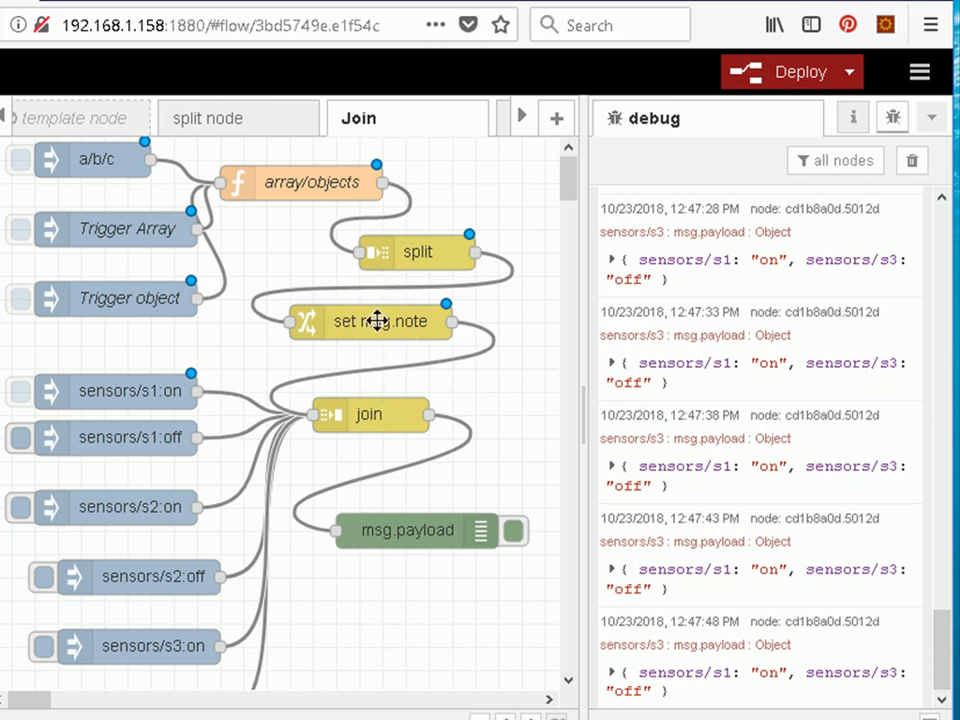
mouse_move(315, 407)
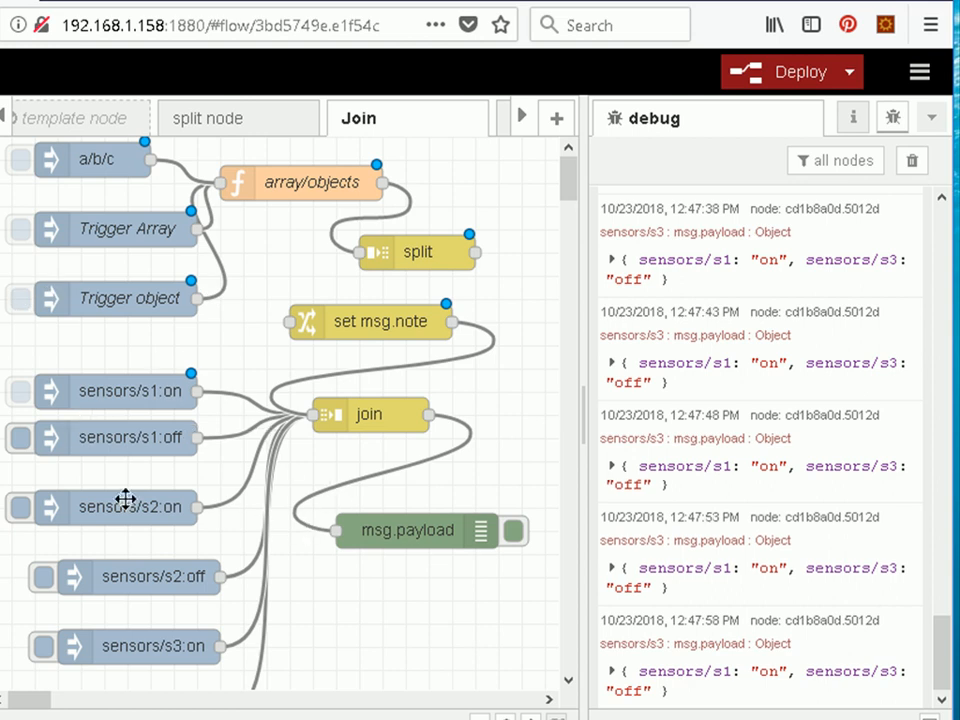
scroll(down, 3)
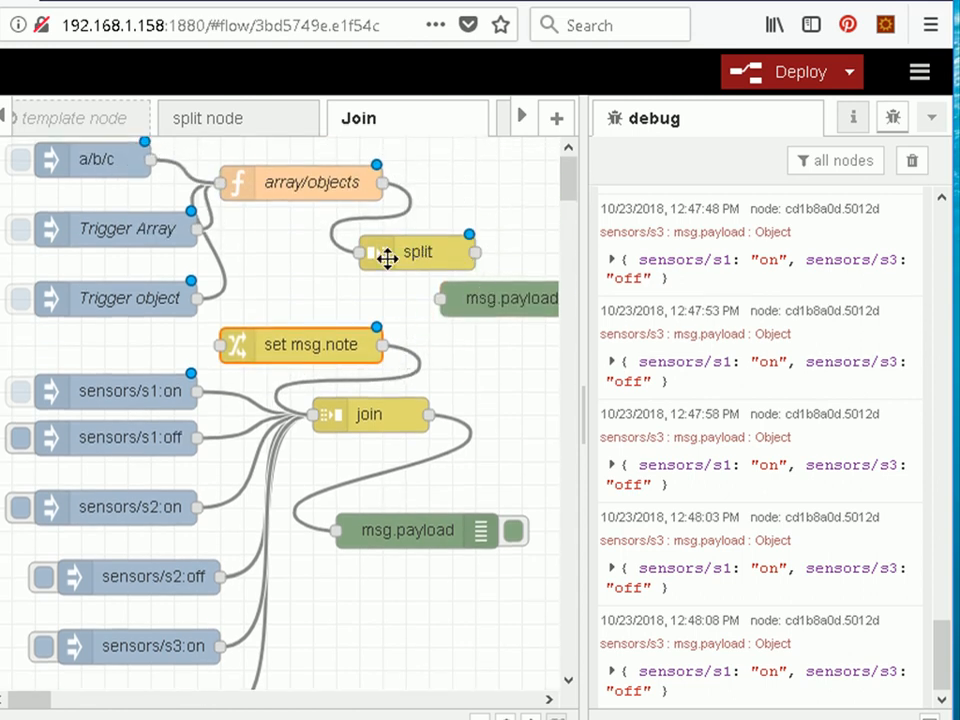
drag(418, 252, 348, 252)
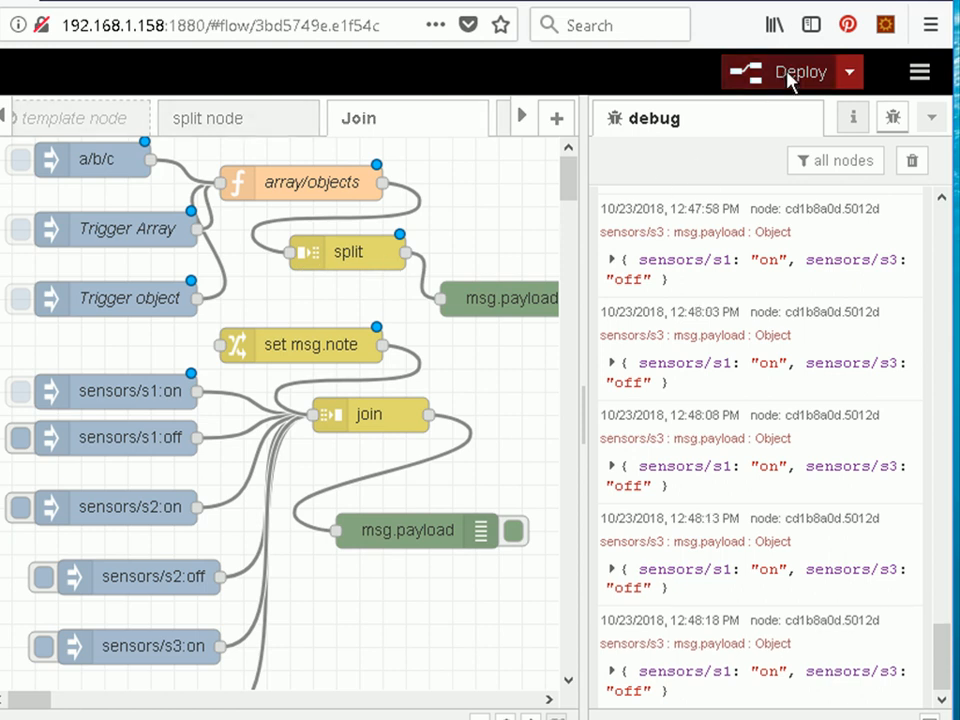
Deploy the rearranged flow and clear the old debug messages.
click(800, 71)
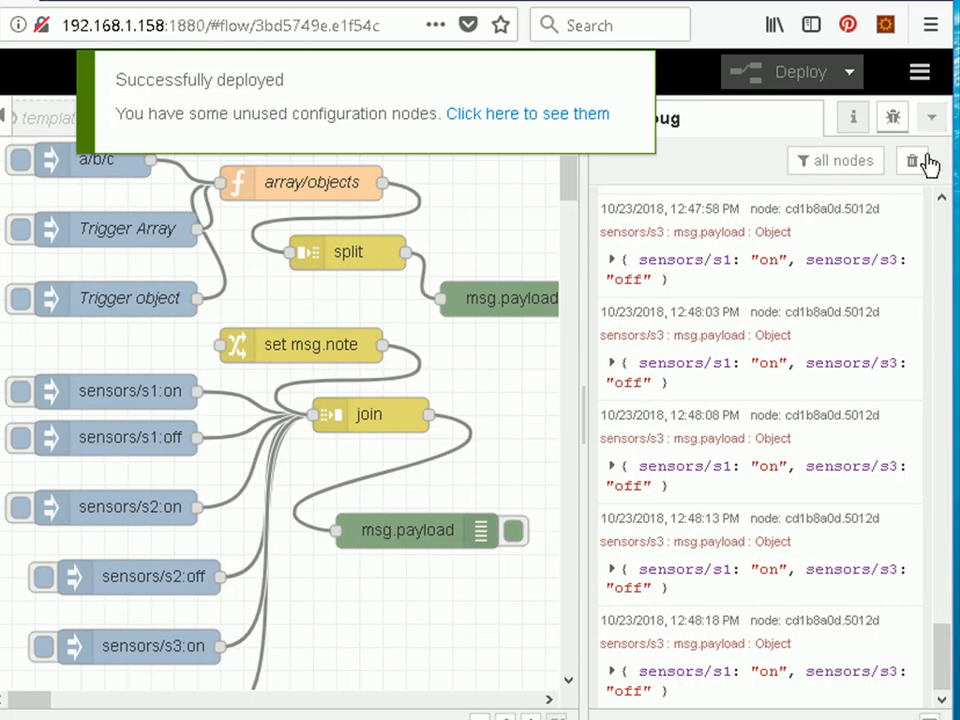
click(911, 161)
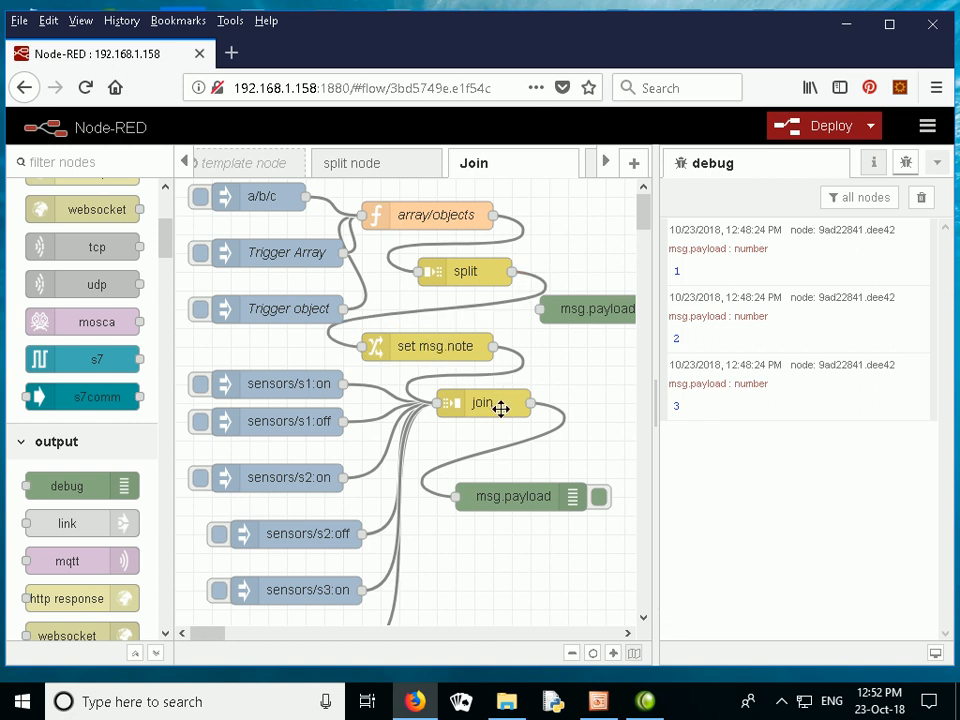
Keep the join node in manual mode and trigger the test object inject node.
double_click(483, 402)
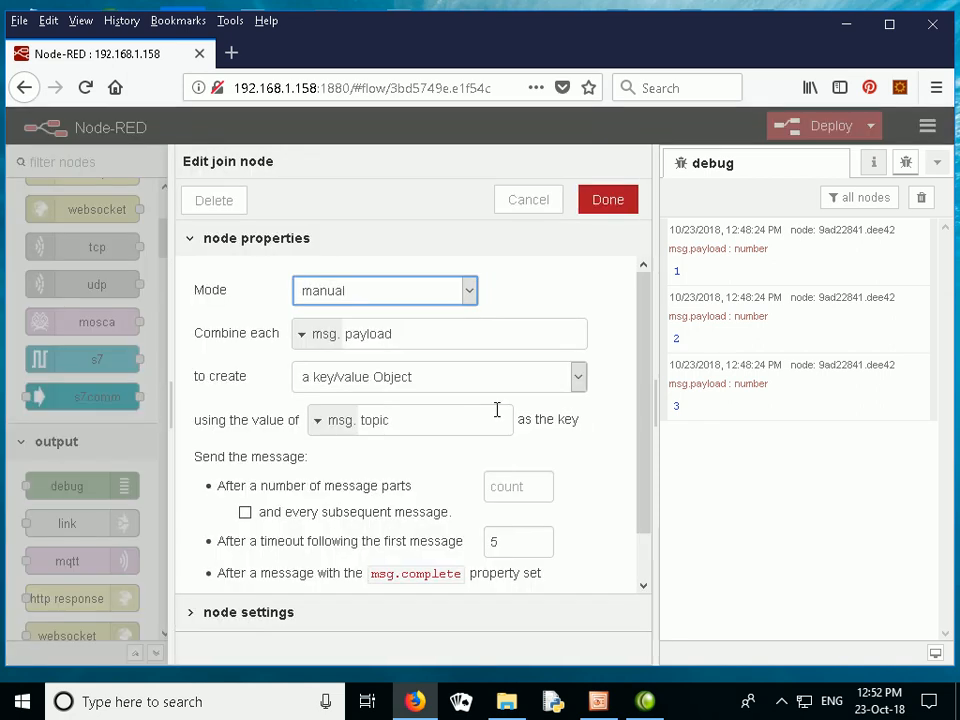
click(410, 419)
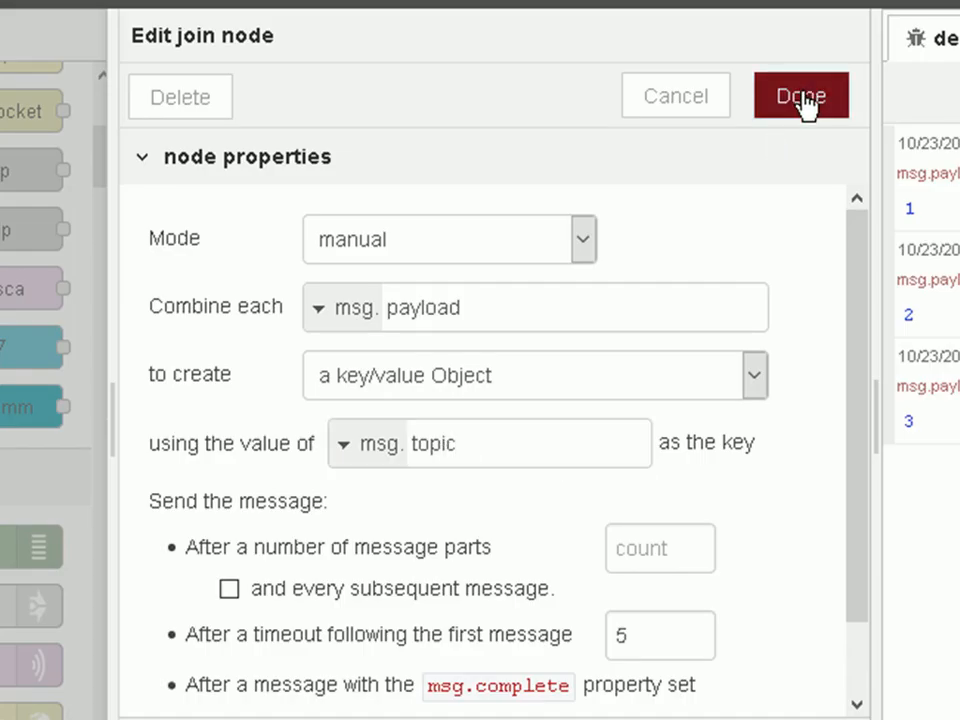
click(800, 96)
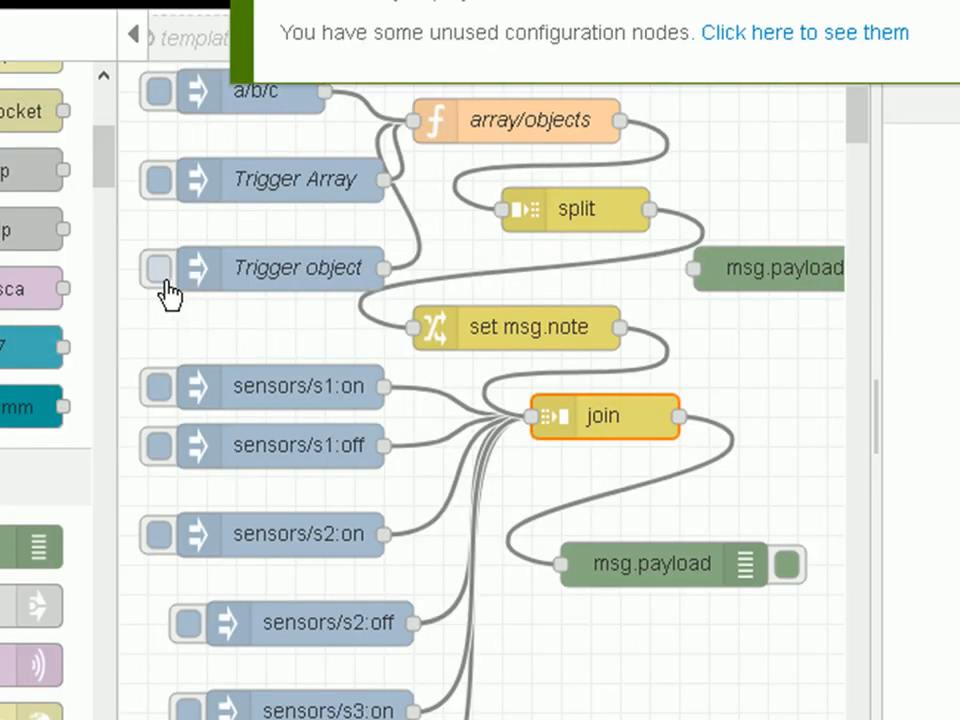
click(158, 268)
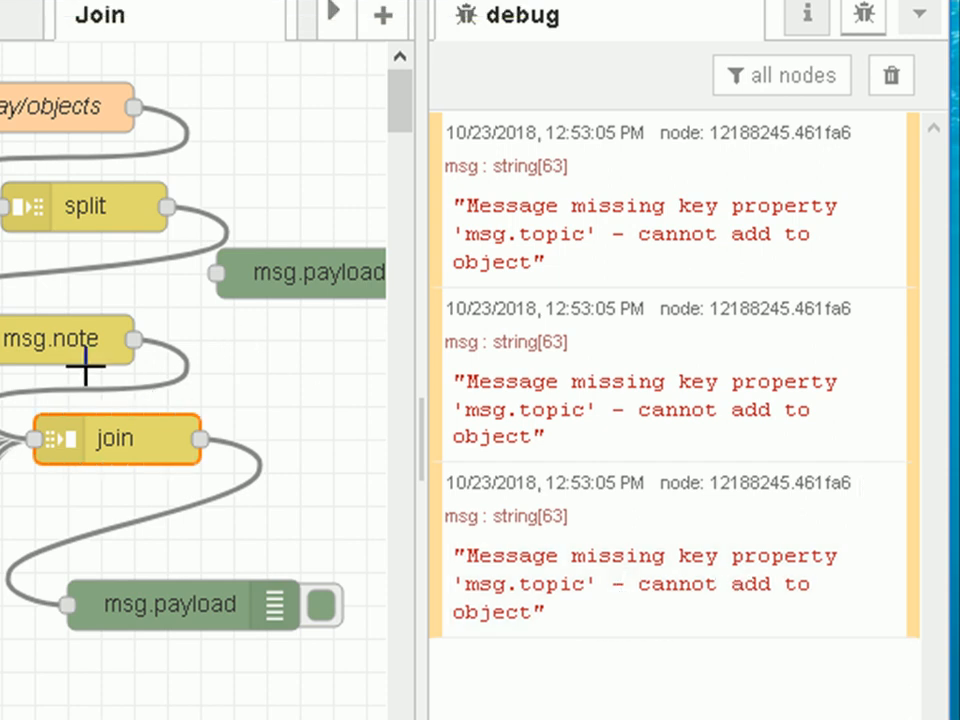
mouse_move(137, 440)
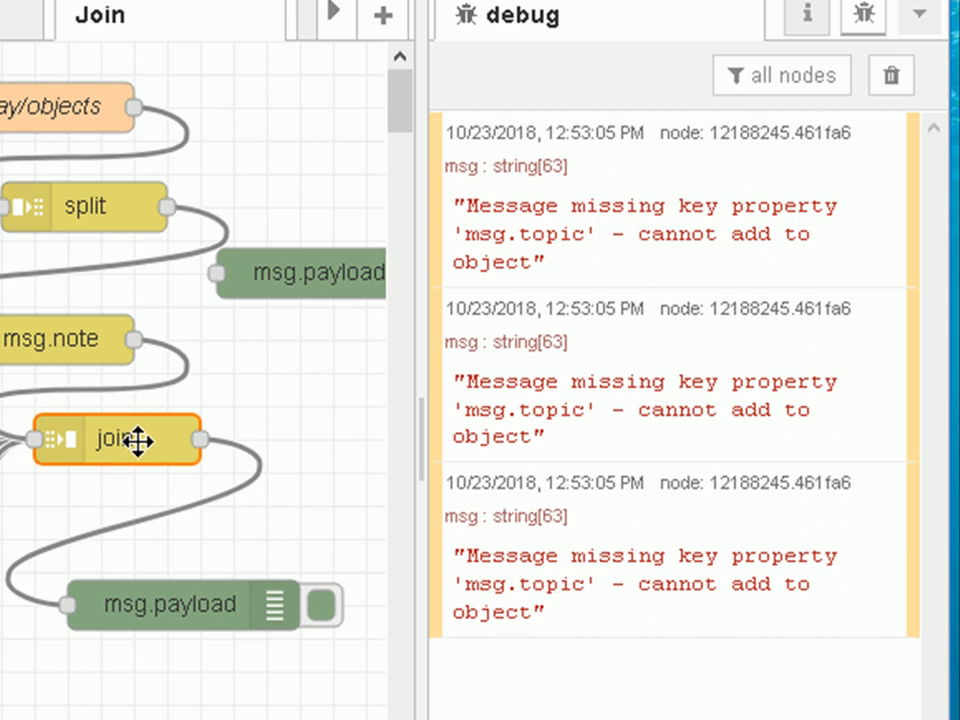
Switch the join node's mode from manual to automatic.
double_click(115, 440)
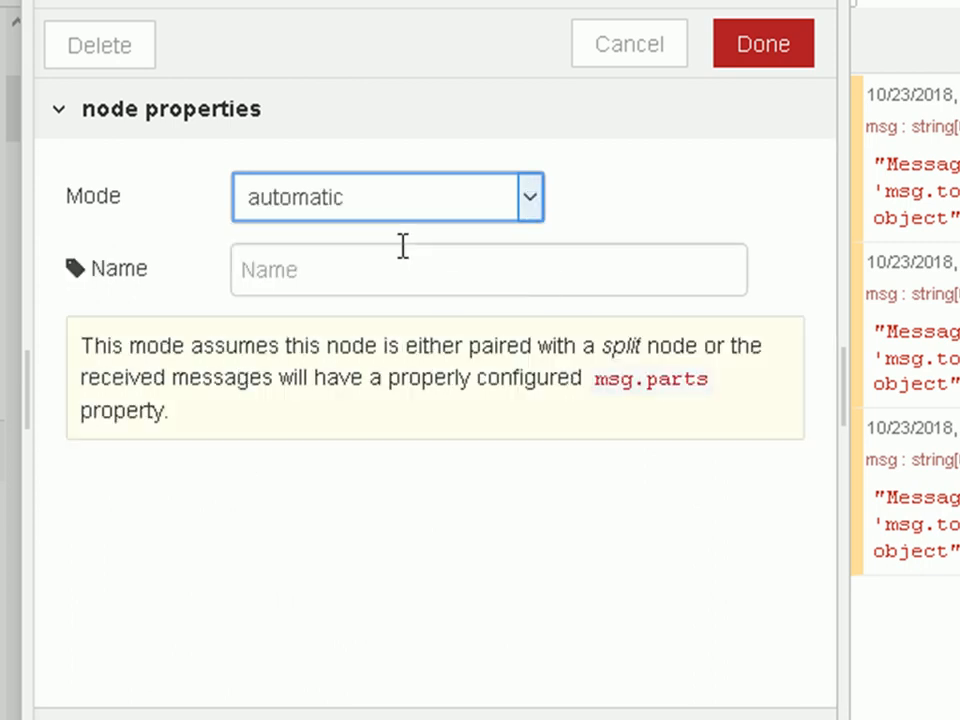
mouse_move(398, 220)
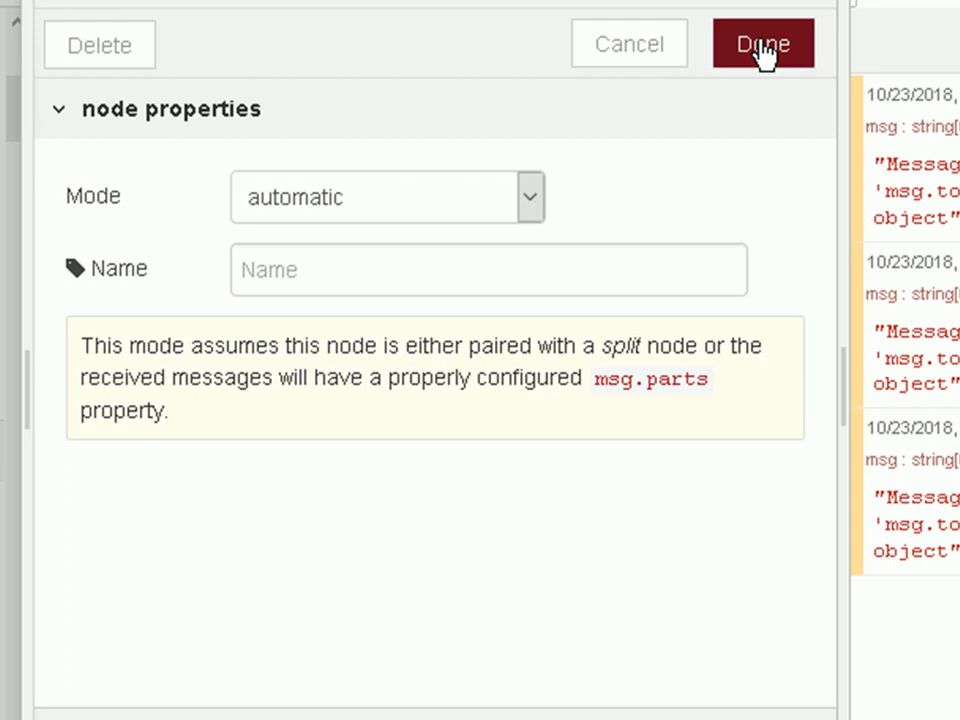
click(762, 43)
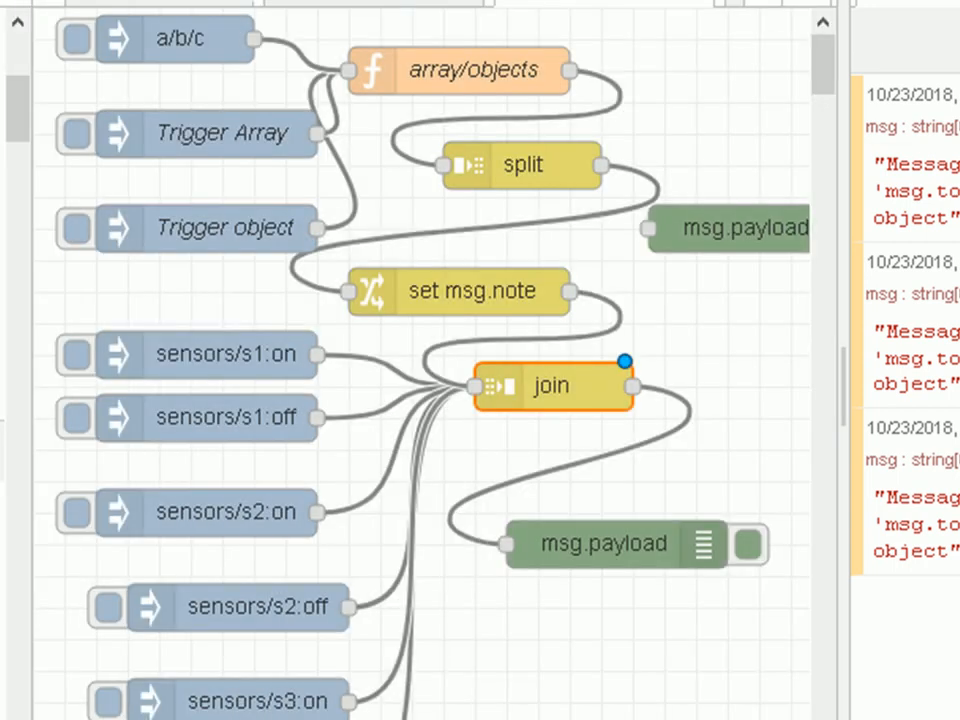